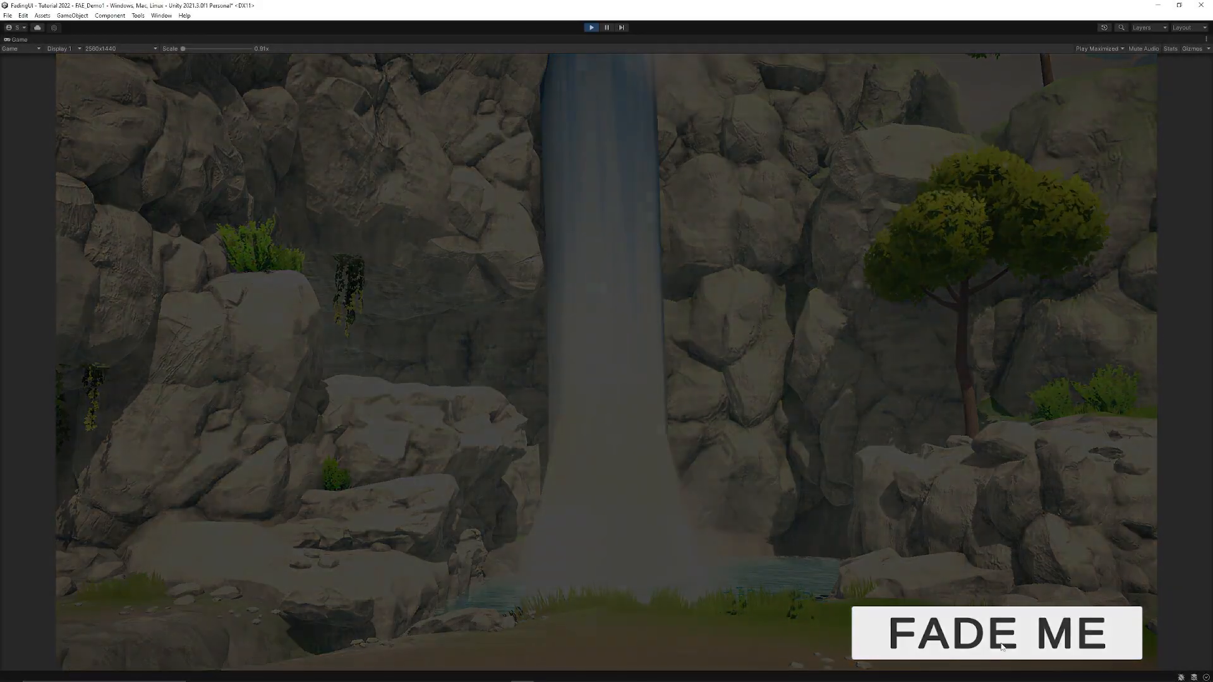
Trigger FADE ME twice to fade the black panel out and back in
{"action": "left_click", "coordinate": [994, 633]}
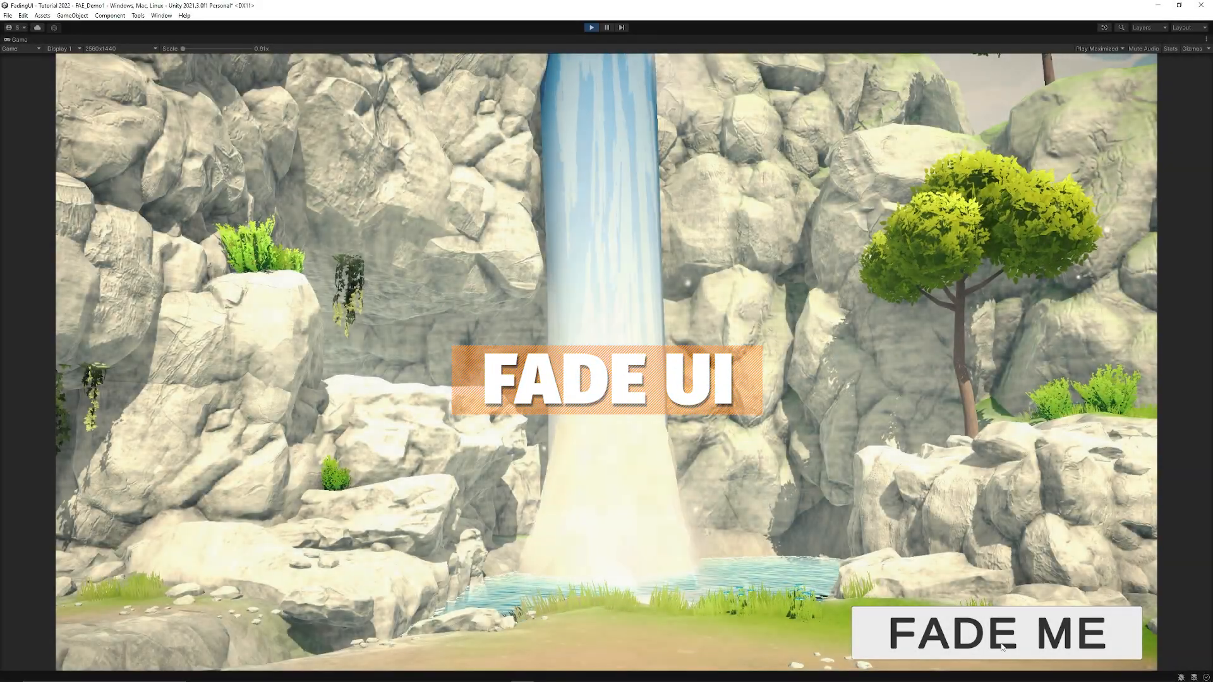
{"action": "left_click", "coordinate": [995, 633]}
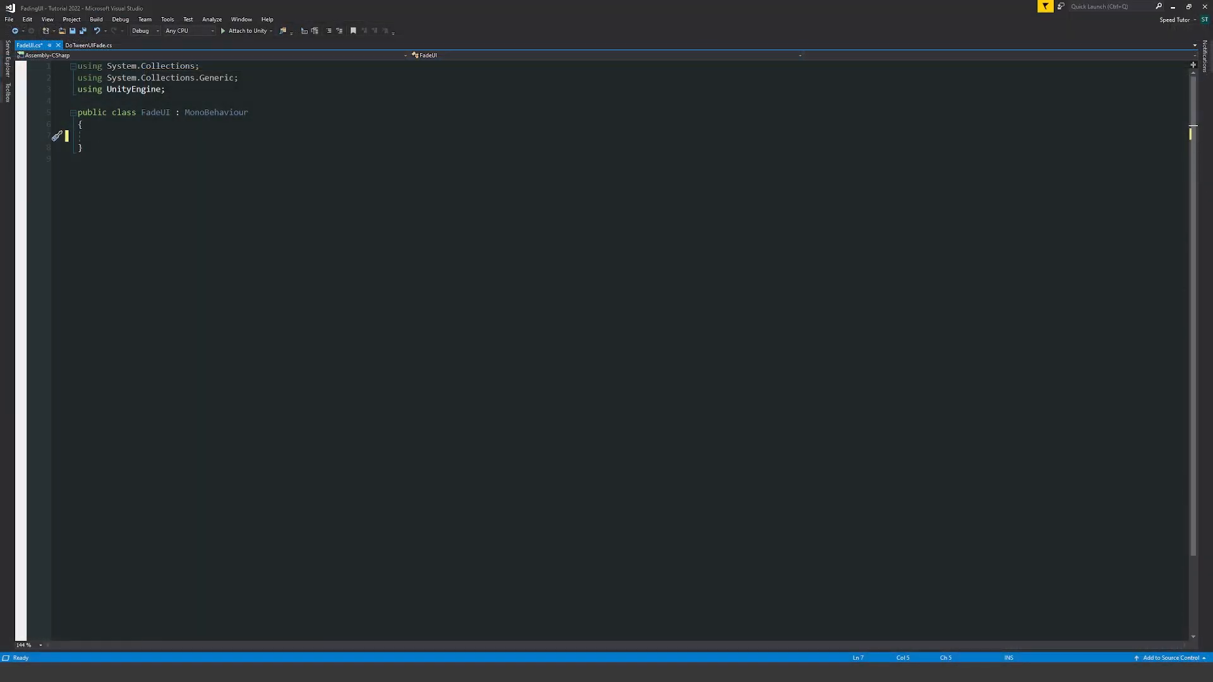
Write using DG.Tweening, a bool isFaded = true, and a Fader() method branching on isFaded
{"action": "type", "text": "using DG.Tweening;"}
{"action": "type", "text": "[SerializeField] private CanvasGroup fadingCanvasGroup;"}
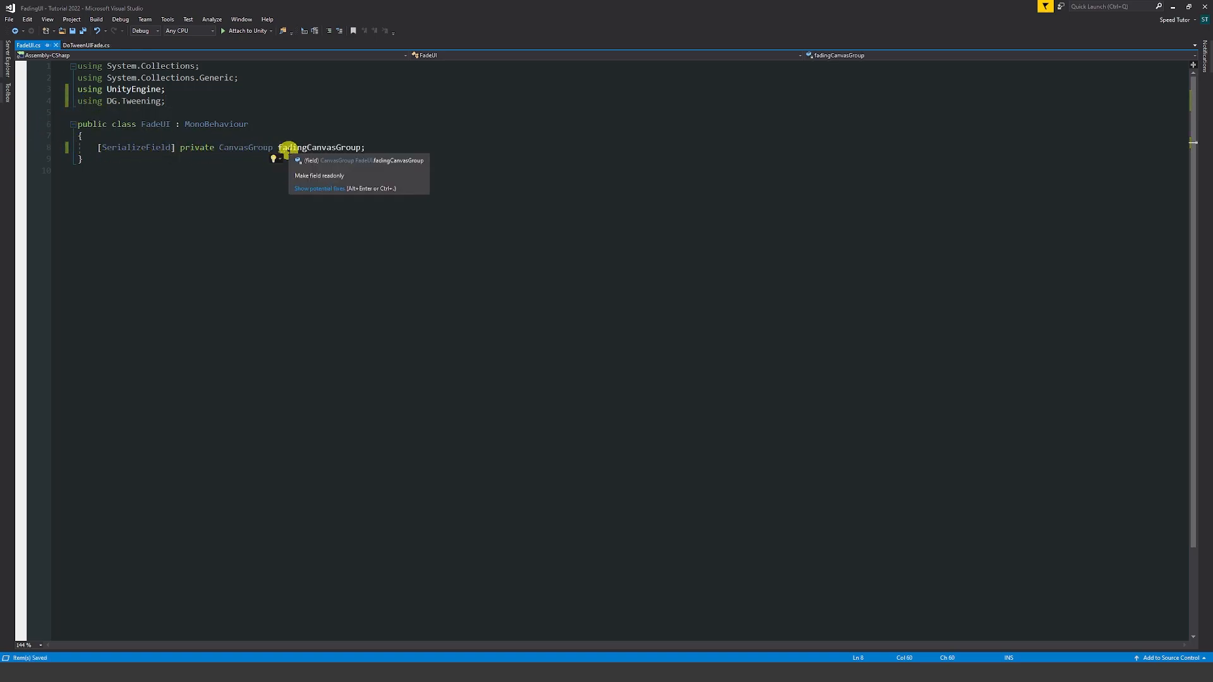
{"action": "type", "text": "private bool isFaded = true;"}
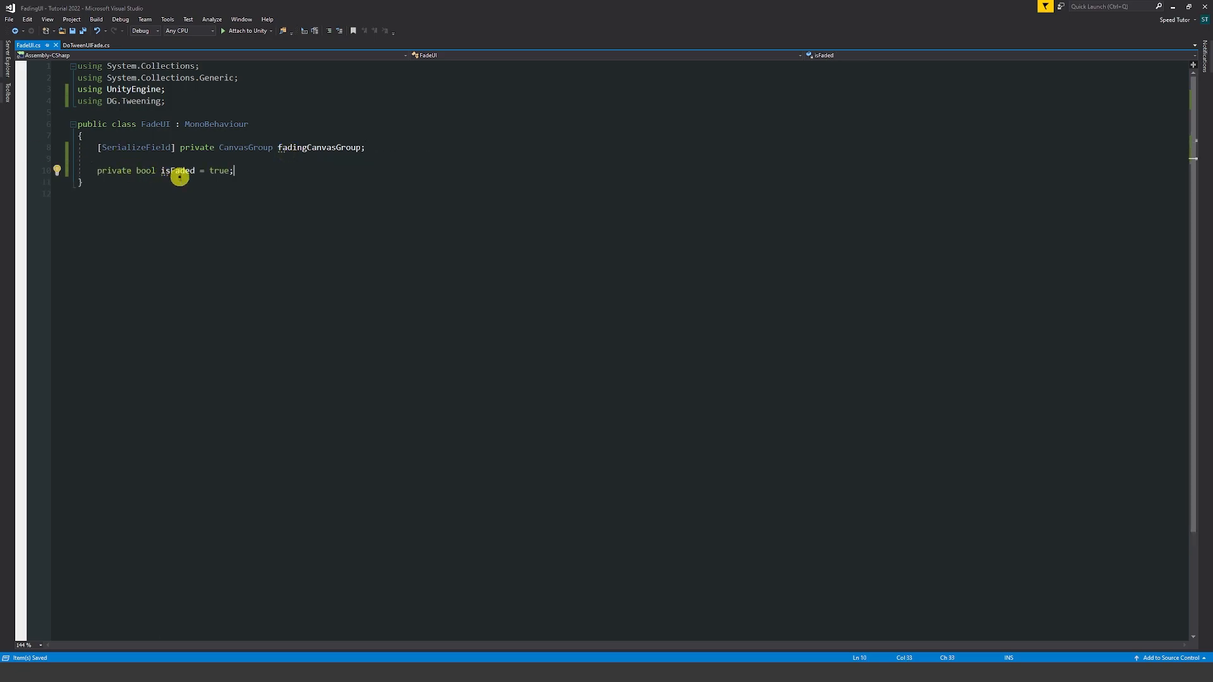
{"action": "type", "text": "public void Fader()"}
{"action": "type", "text": "isFaded = !isFaded;"}
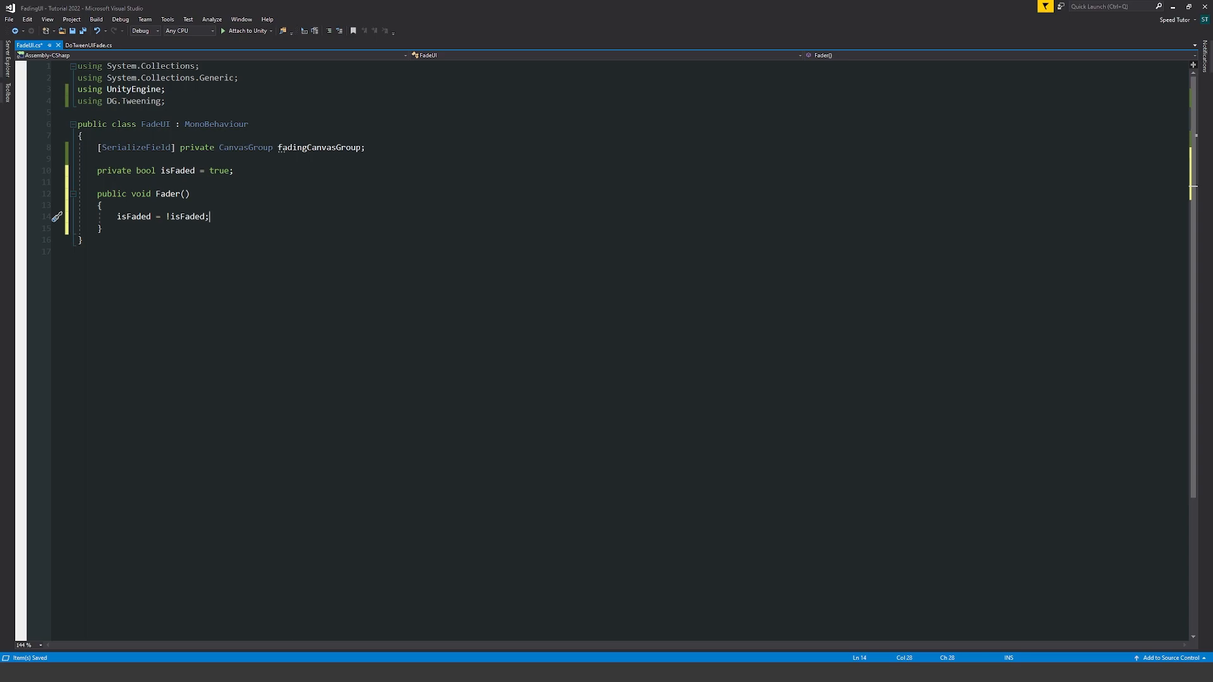
{"action": "type", "text": "if (isFaded)"}
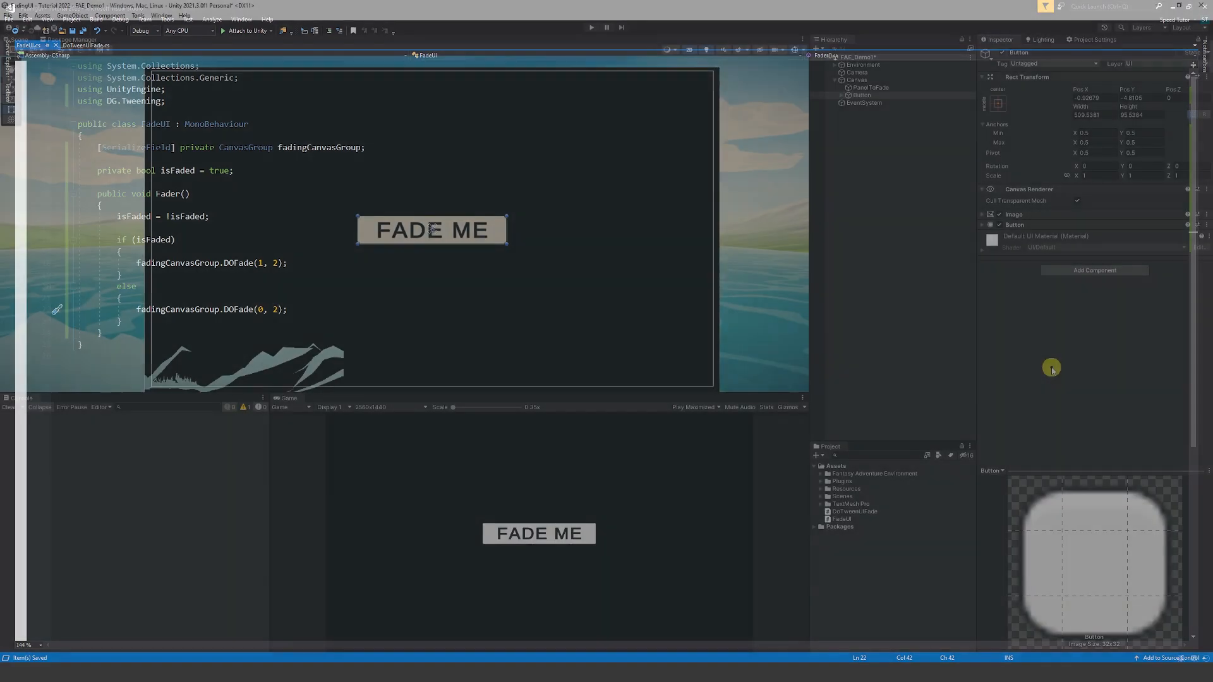
Attach the FadeUI script as a component on the Button object
{"action": "left_click", "coordinate": [590, 27]}
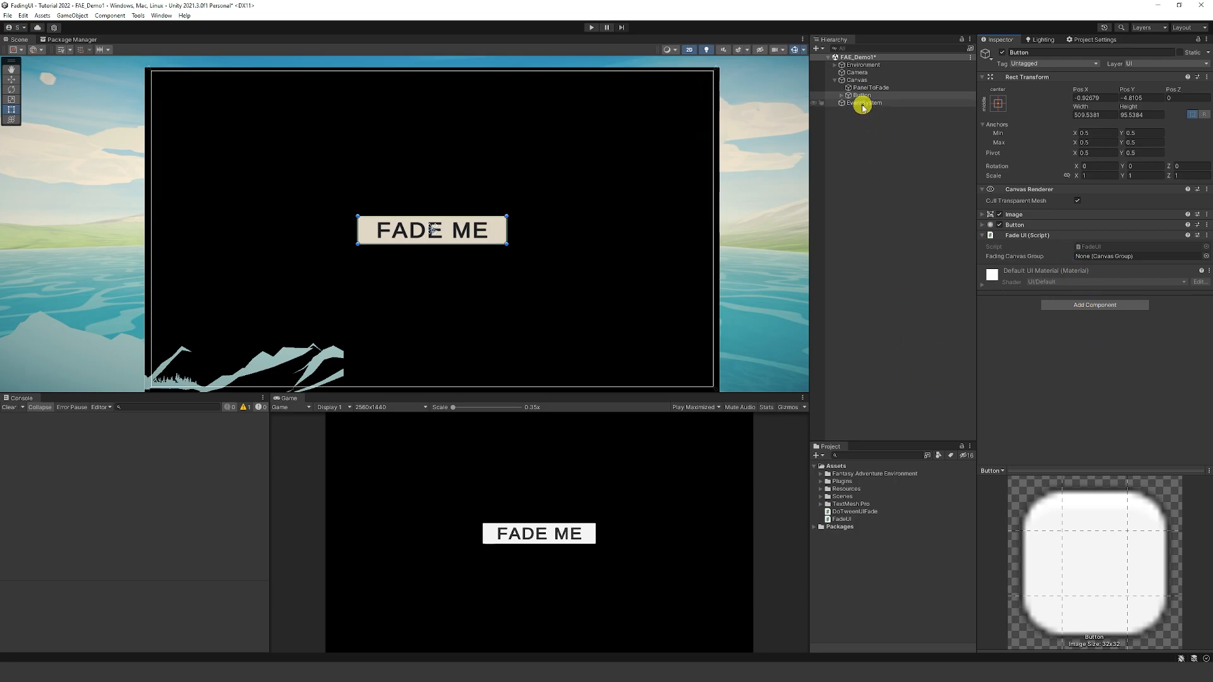
{"action": "left_click", "coordinate": [1130, 371]}
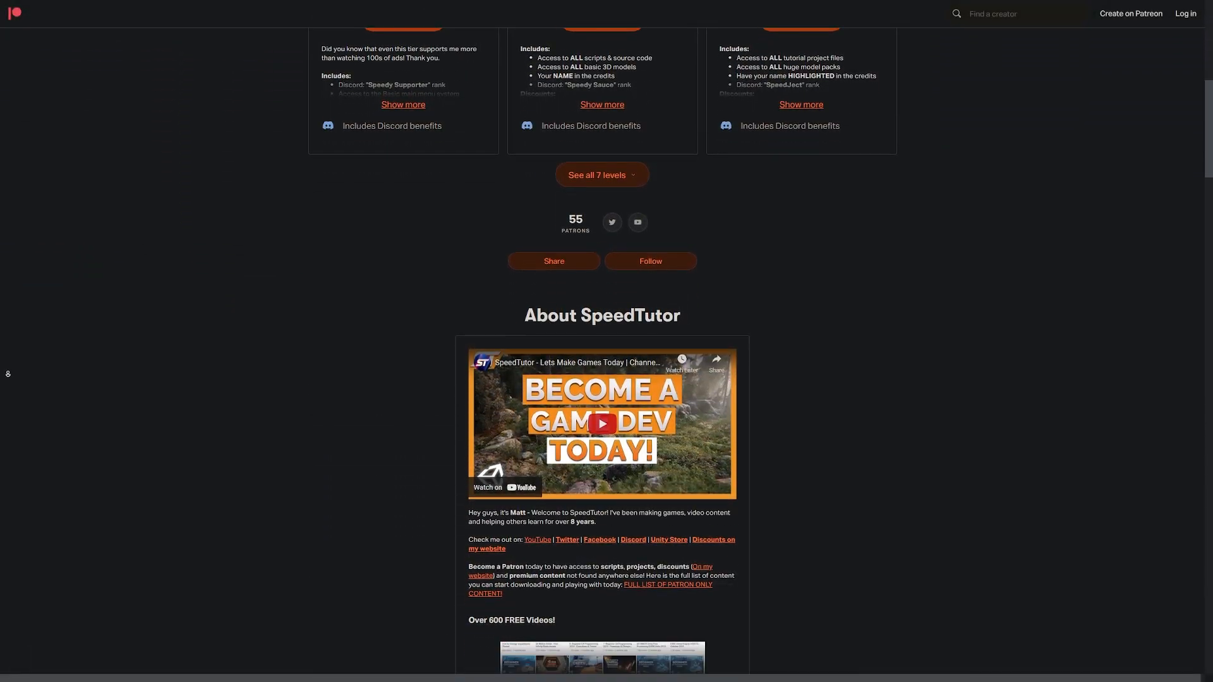
Scroll down the SpeedTutor Patreon page through its locked tutorial posts
{"action": "scroll", "scroll_direction": "down", "scroll_amount": 3}
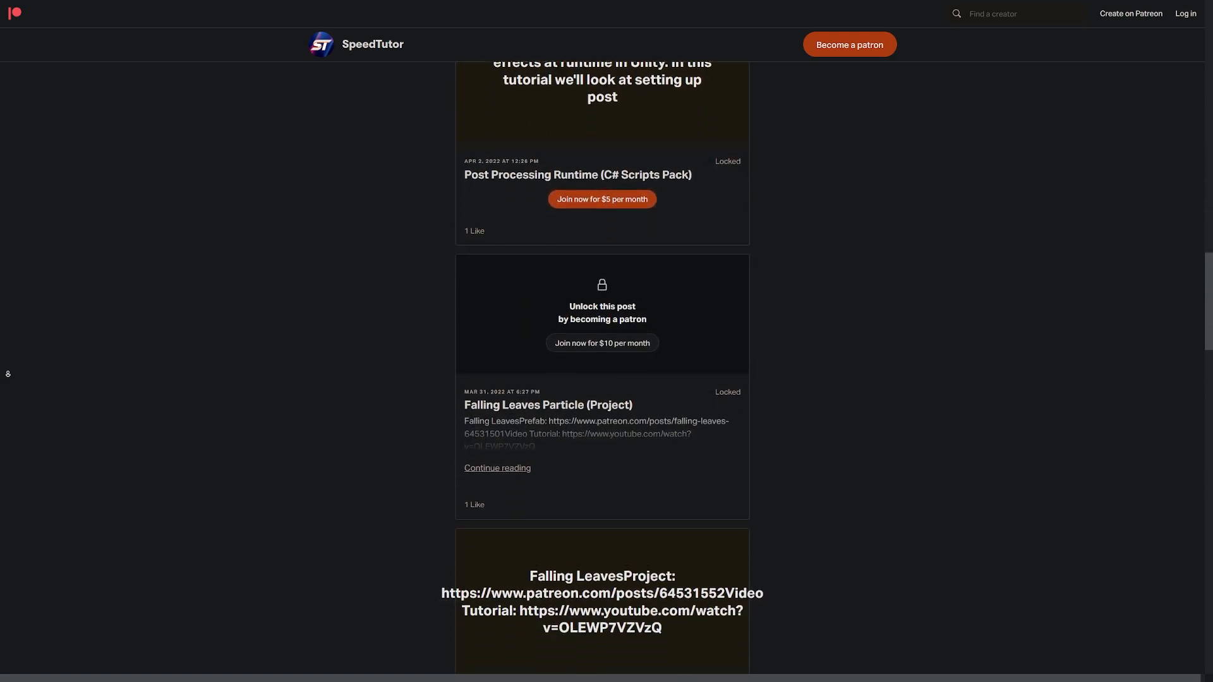
{"action": "scroll", "scroll_direction": "down", "scroll_amount": 3}
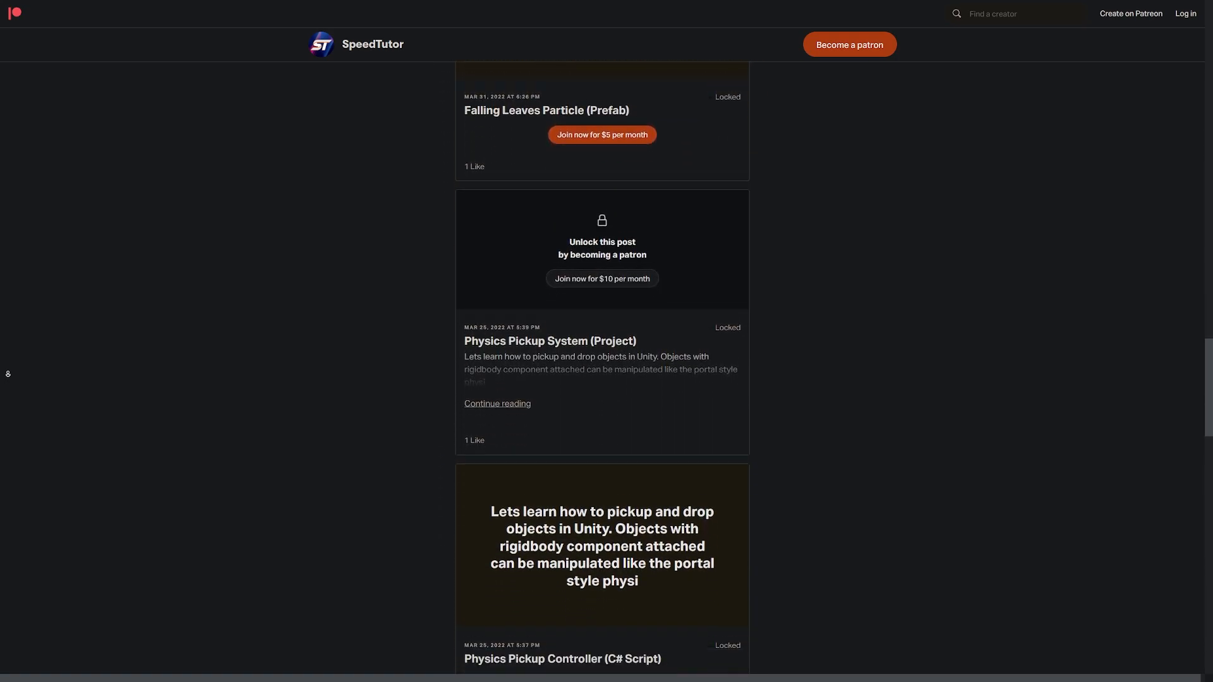
{"action": "scroll", "scroll_direction": "down", "scroll_amount": 3}
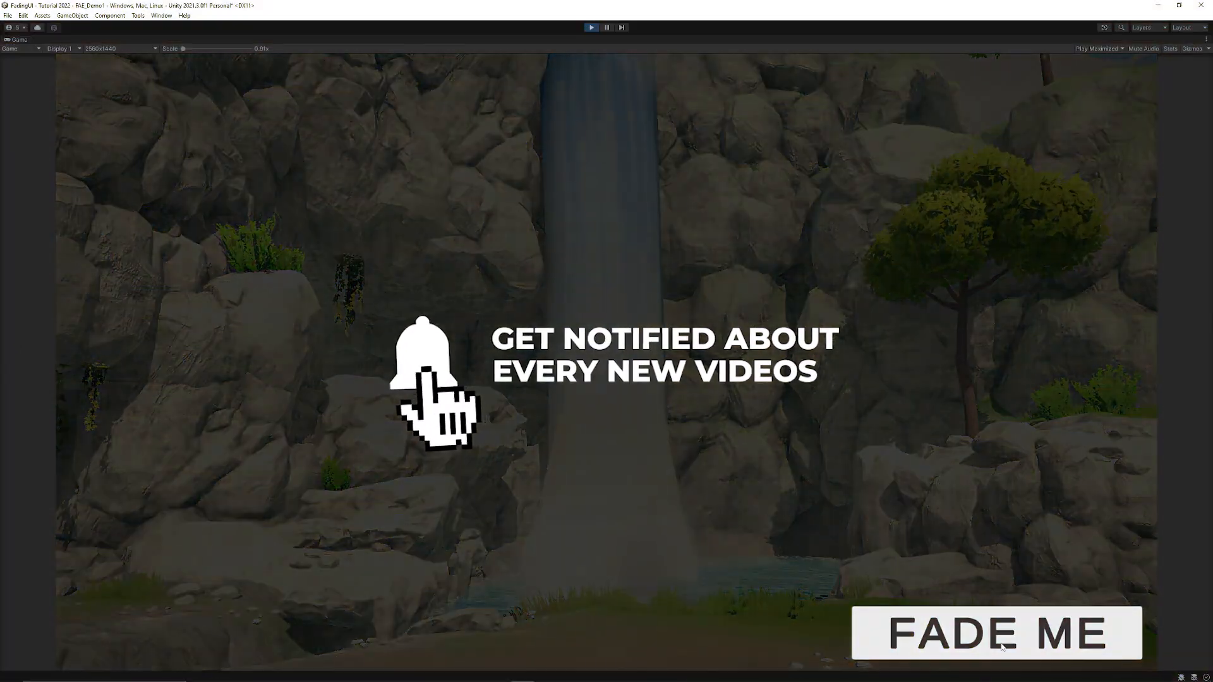
Stop the running game before importing DOTween (HOTween v2)
{"action": "left_click", "coordinate": [995, 633]}
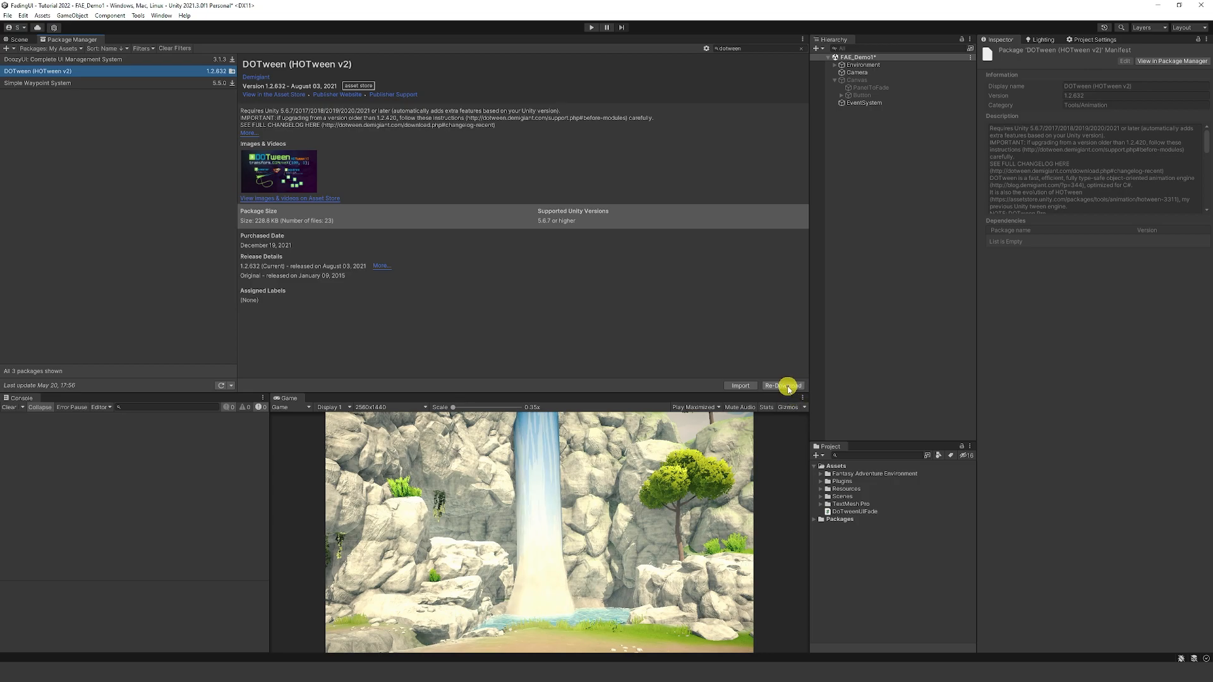
{"action": "mouse_move", "coordinate": [759, 325]}
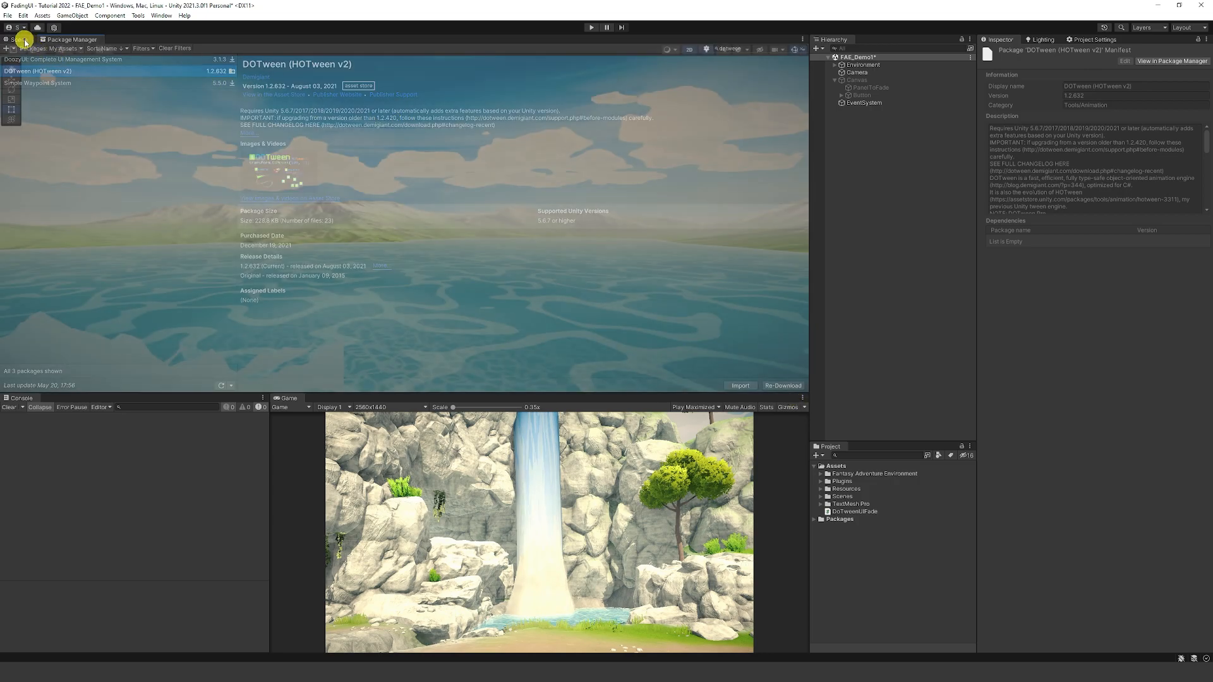
Re-enable the Canvas and select PanelToFade to give it a Canvas Group
{"action": "left_click", "coordinate": [16, 39]}
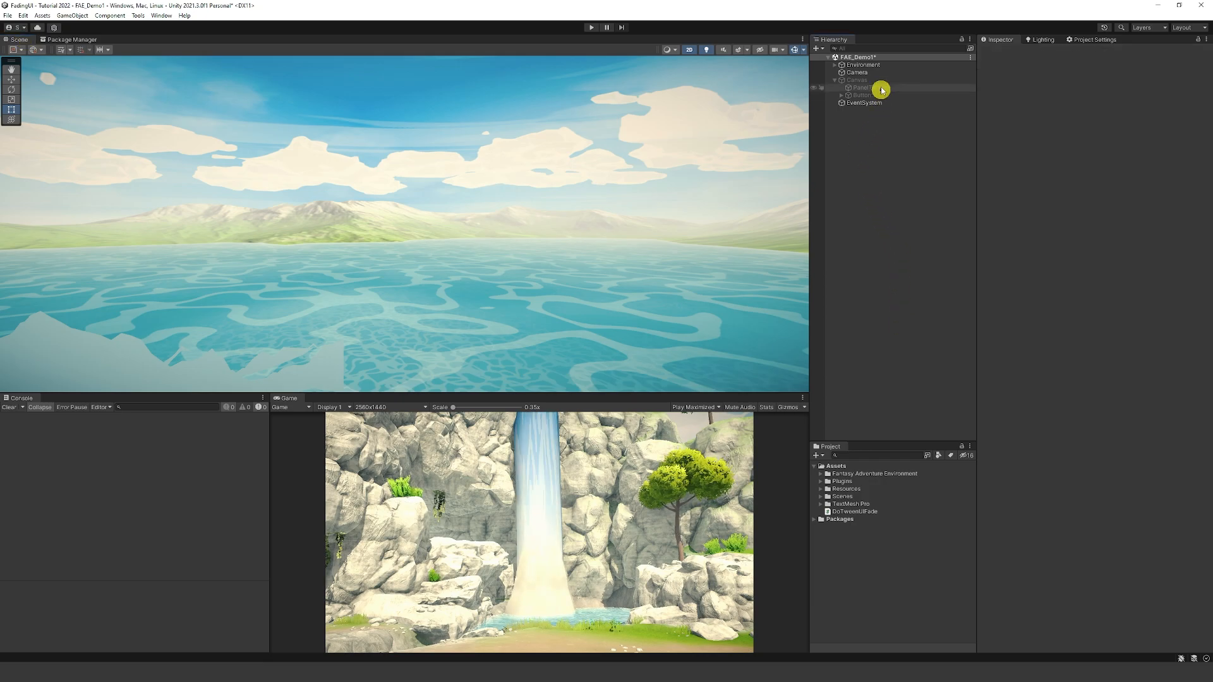
{"action": "right_click", "coordinate": [856, 80]}
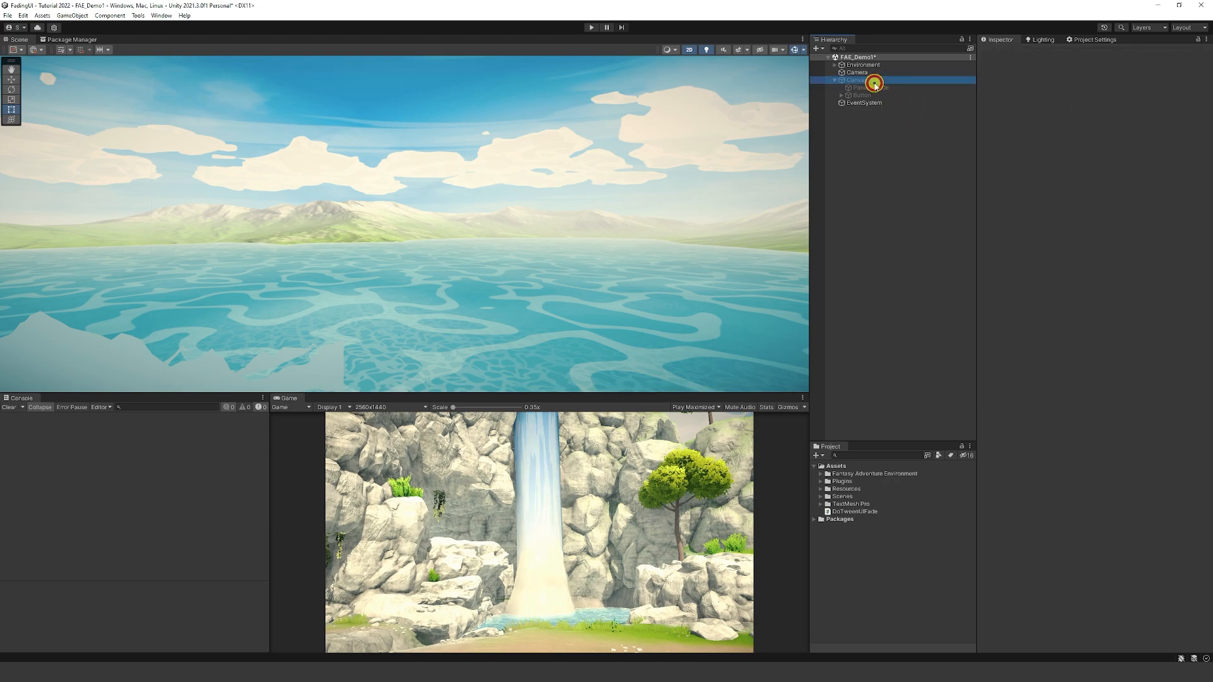
{"action": "left_click", "coordinate": [854, 80]}
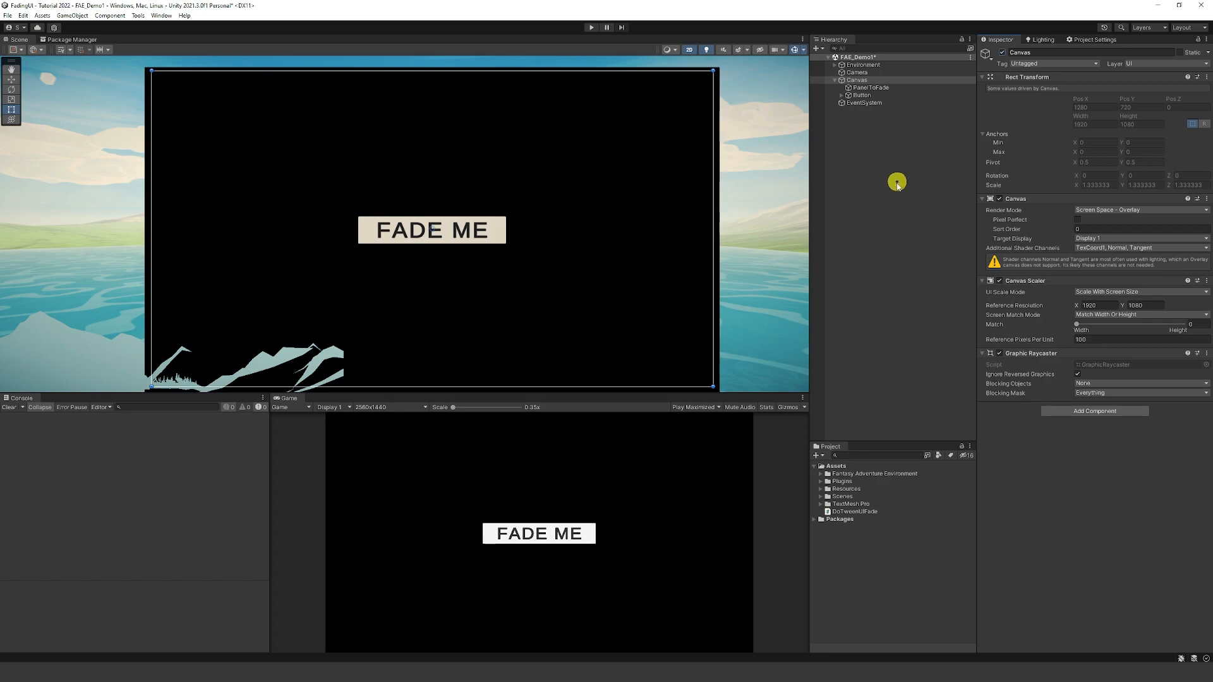
{"action": "left_click", "coordinate": [869, 87]}
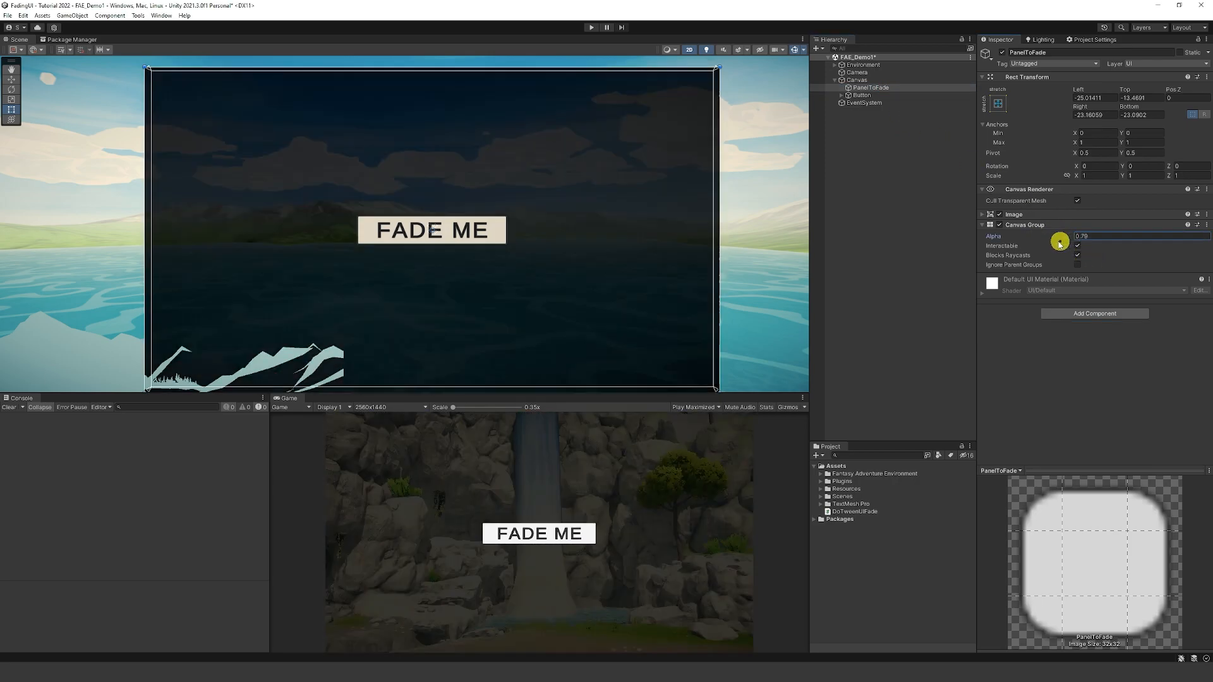
Test the Canvas Group alpha at 0 then back to 1, leaving the panel solid black
{"action": "type", "text": "0"}
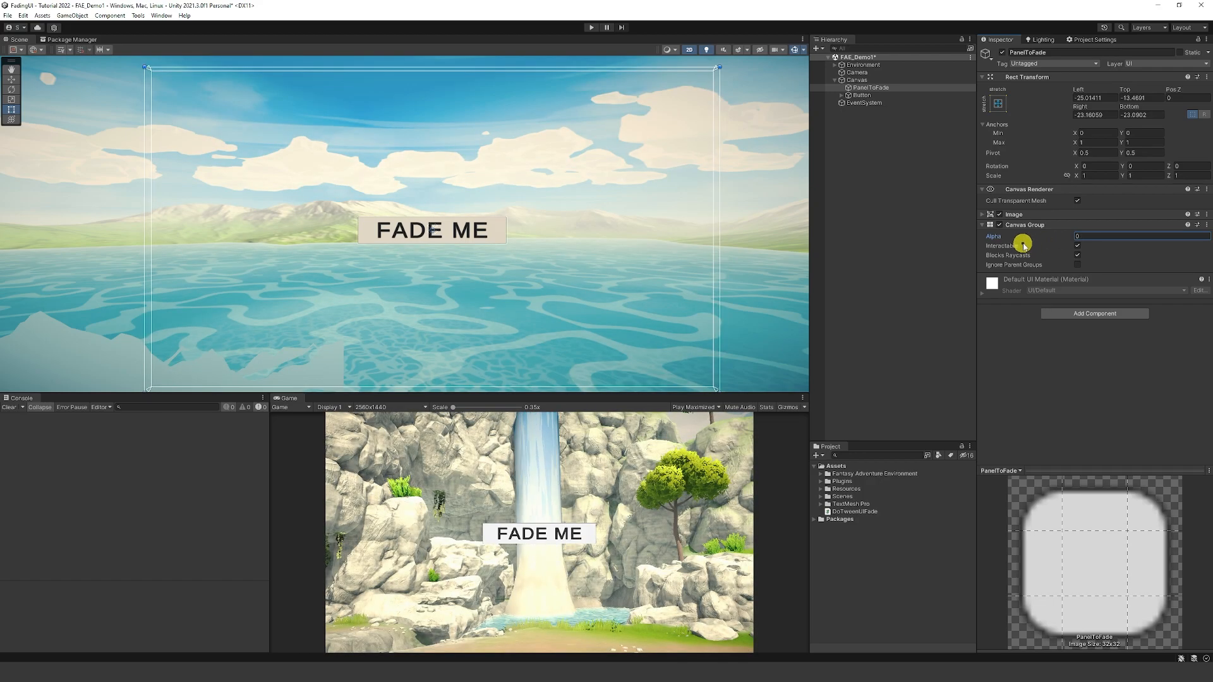
{"action": "type", "text": "1"}
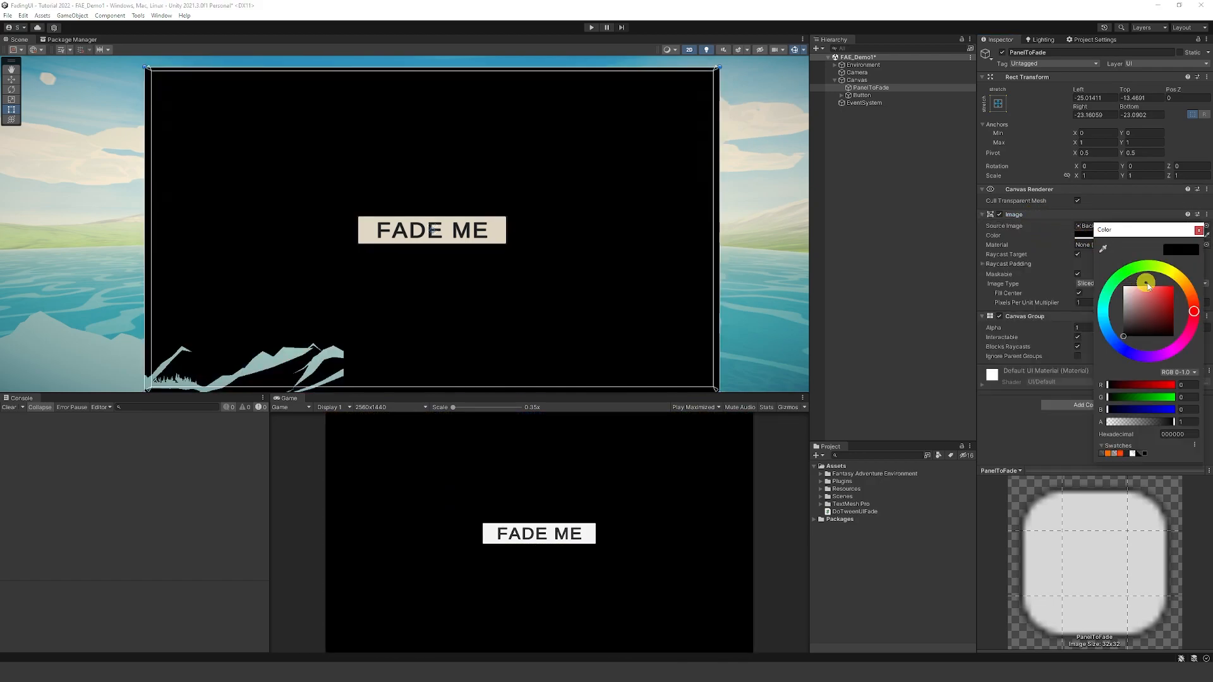
{"action": "mouse_move", "coordinate": [1195, 262]}
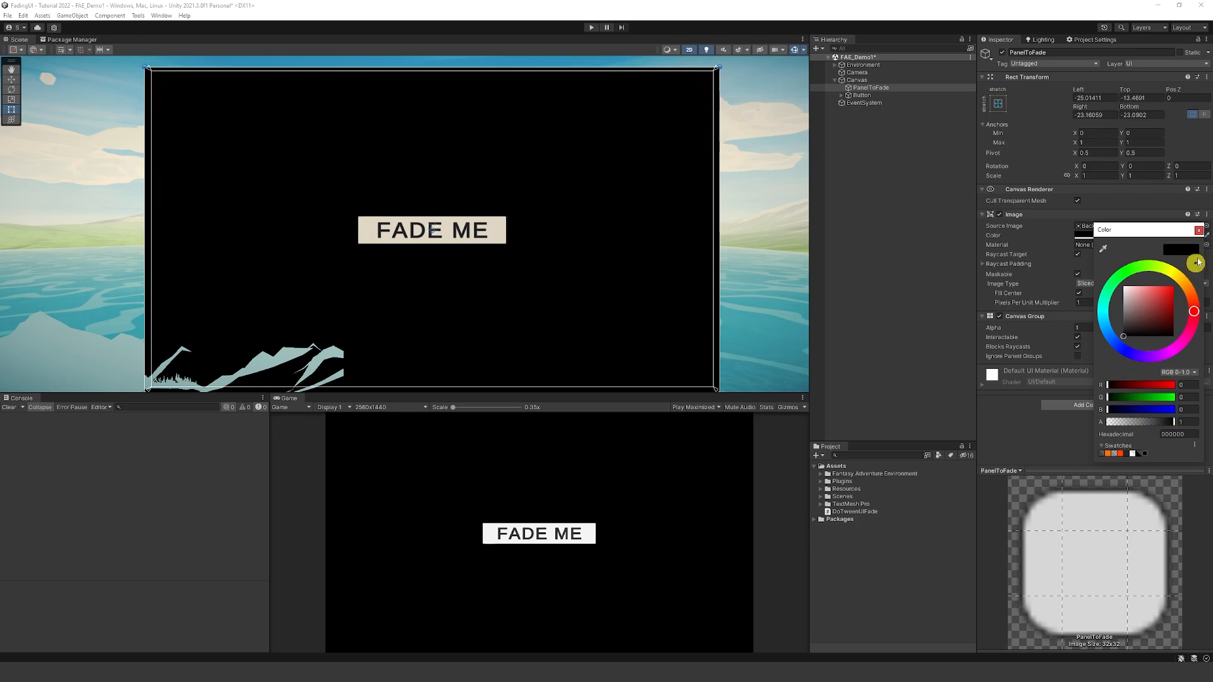
{"action": "left_click", "coordinate": [861, 94]}
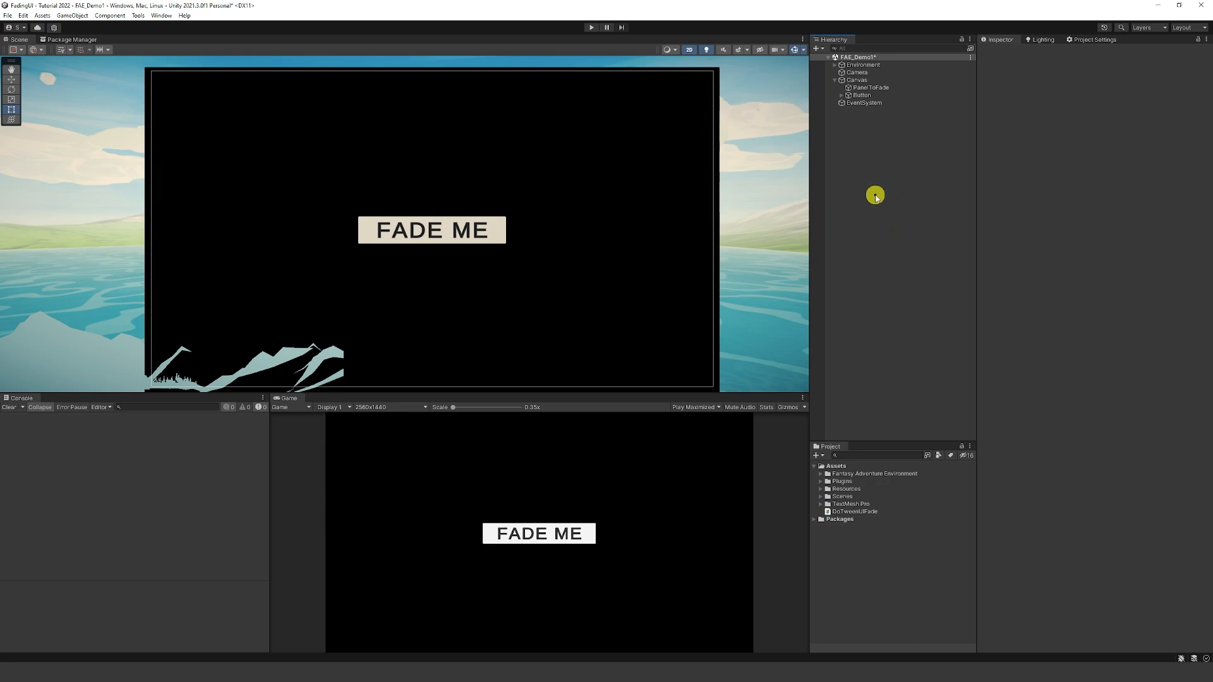
{"action": "mouse_move", "coordinate": [864, 559]}
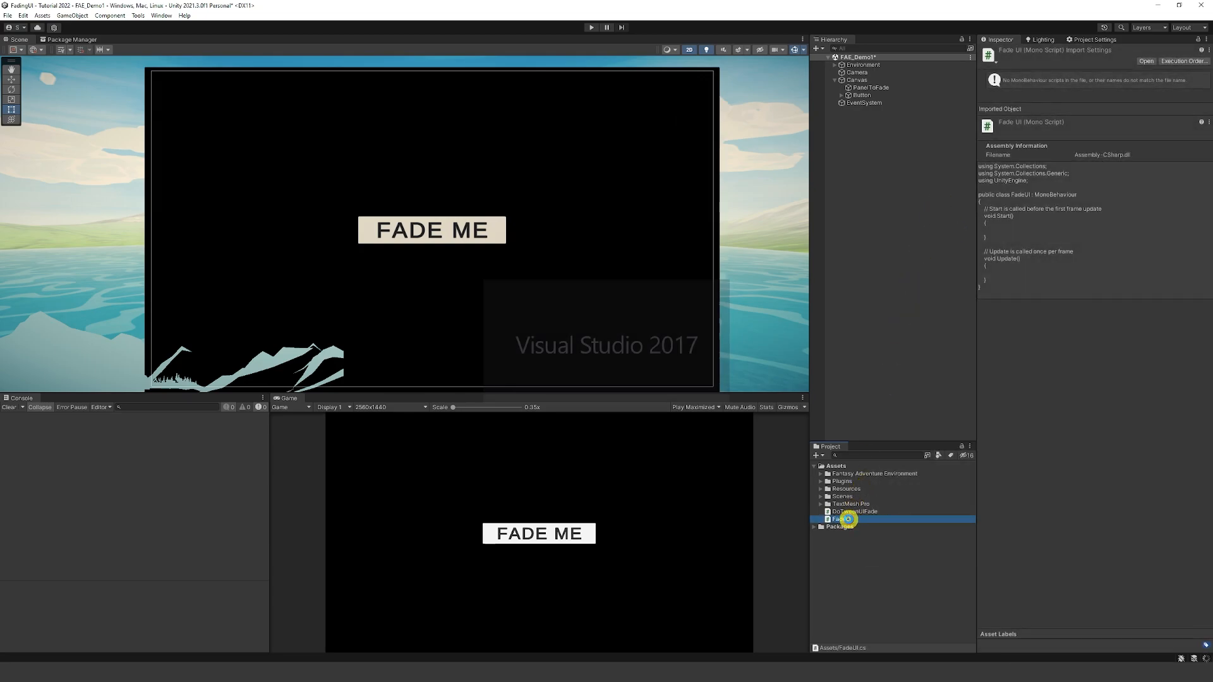
Declare private bool isFaded = false and a [SerializeField] CanvasGroup myFadingGroup in FadeUI
{"action": "double_click", "coordinate": [841, 518]}
{"action": "type", "text": "using DG.Tweening;"}
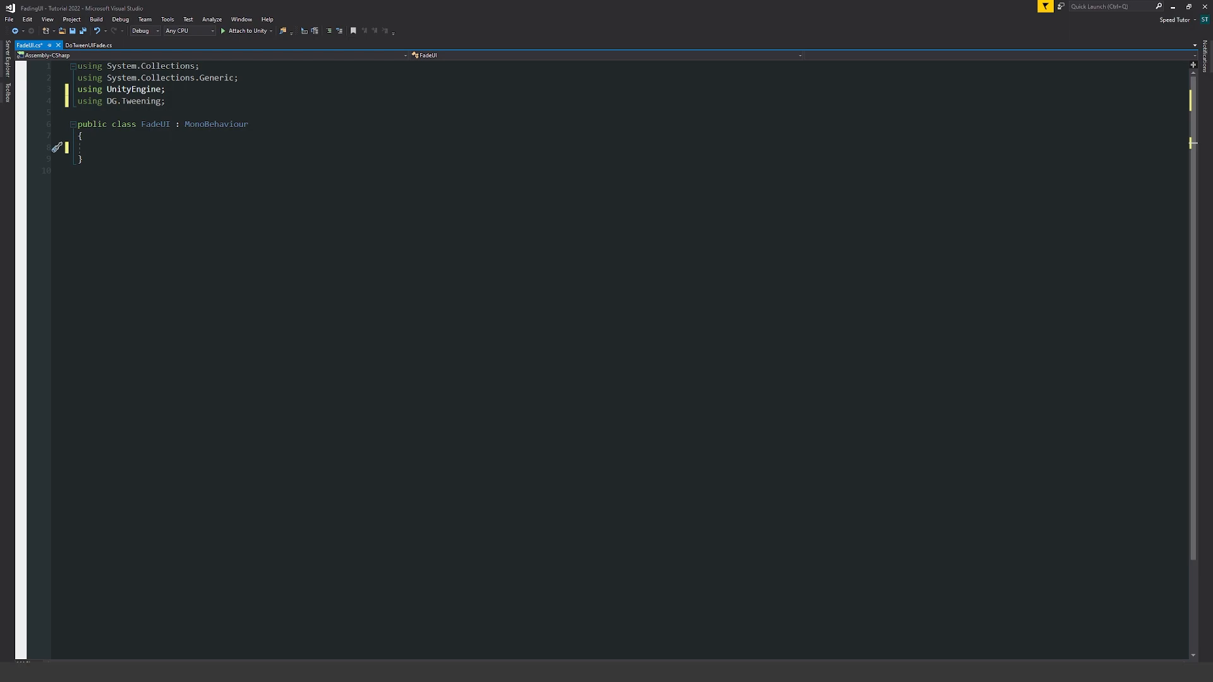
{"action": "type", "text": "private b"}
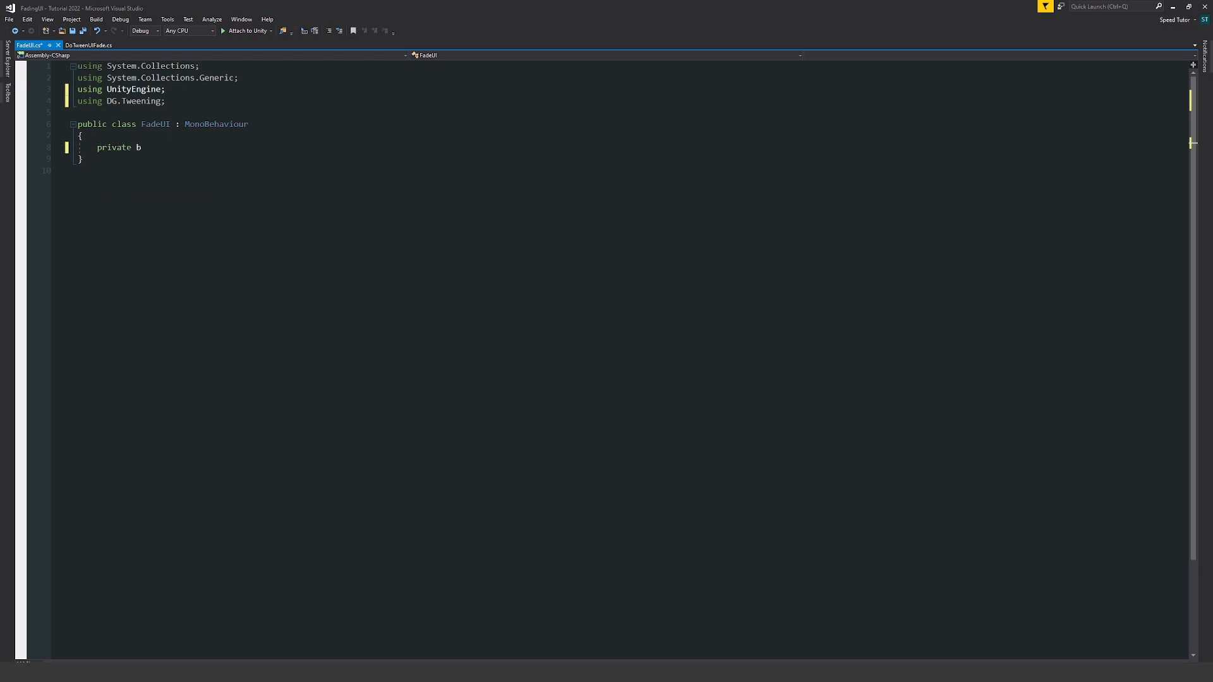
{"action": "type", "text": "ool"}
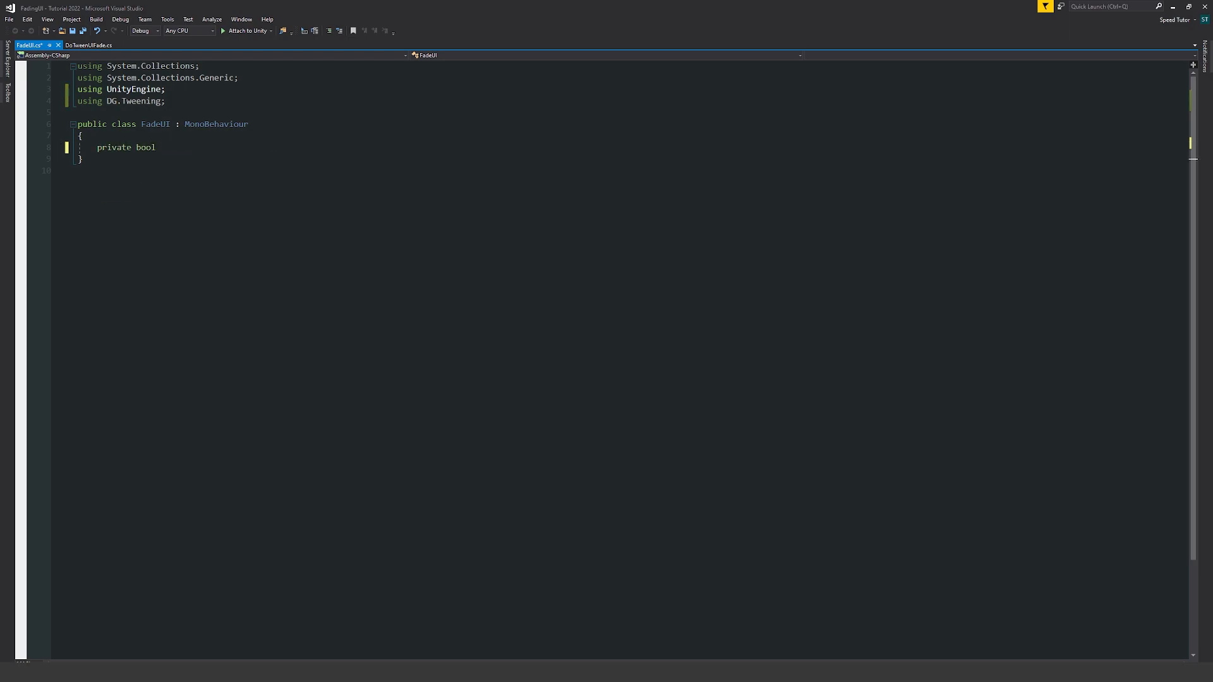
{"action": "type", "text": "isFaded = false;"}
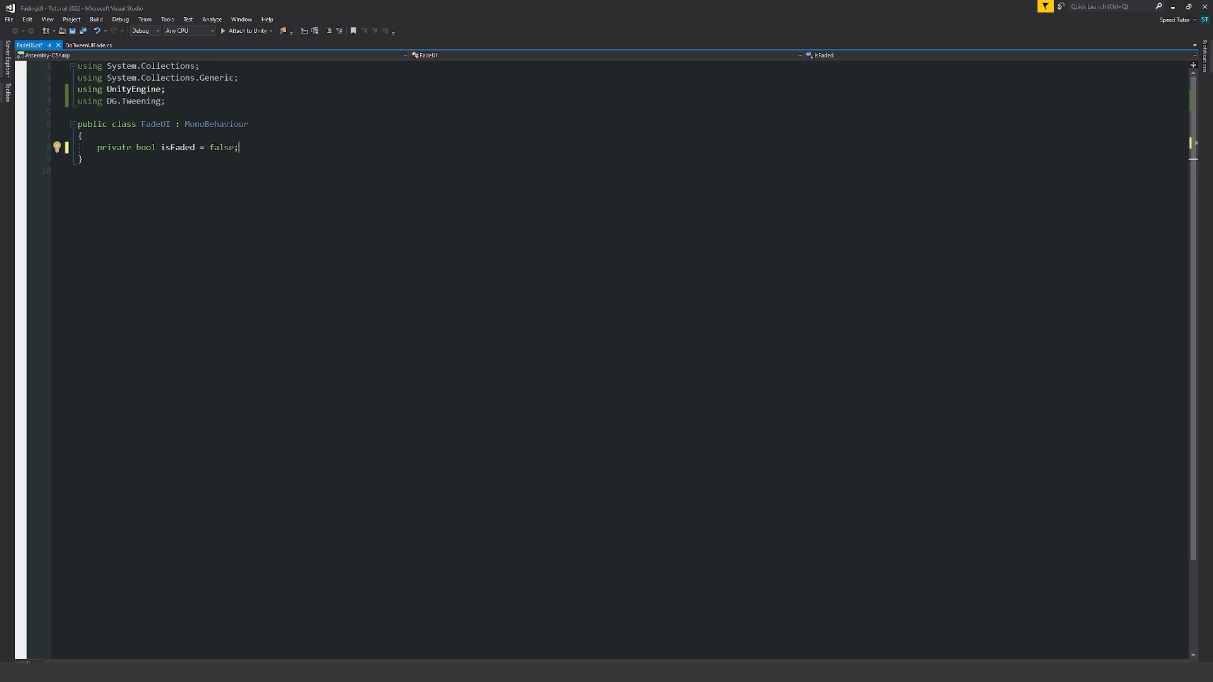
{"action": "key", "text": "Enter"}
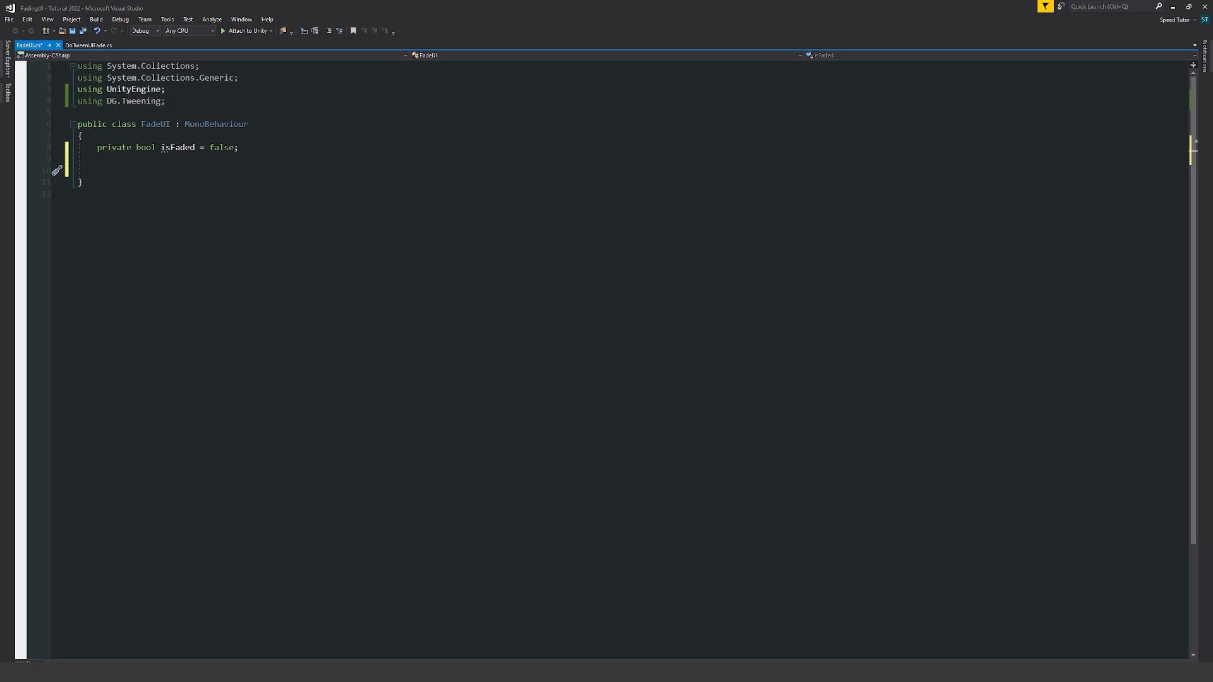
{"action": "type", "text": "[]"}
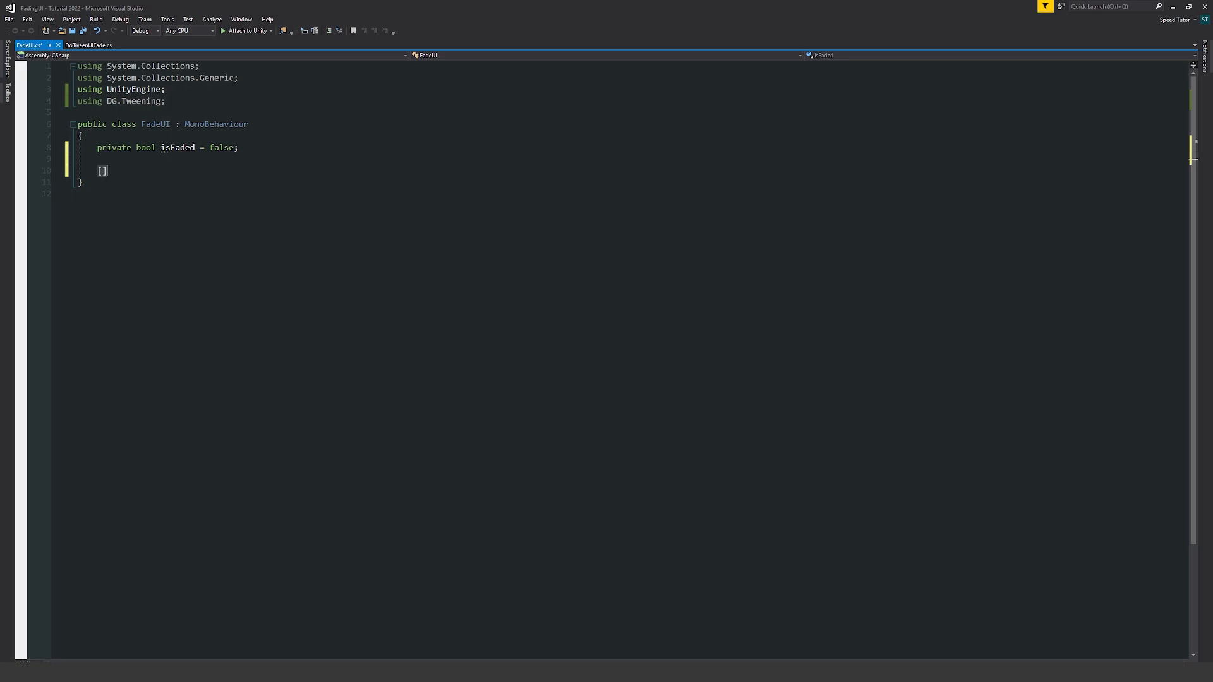
{"action": "type", "text": "[SerializeField] private"}
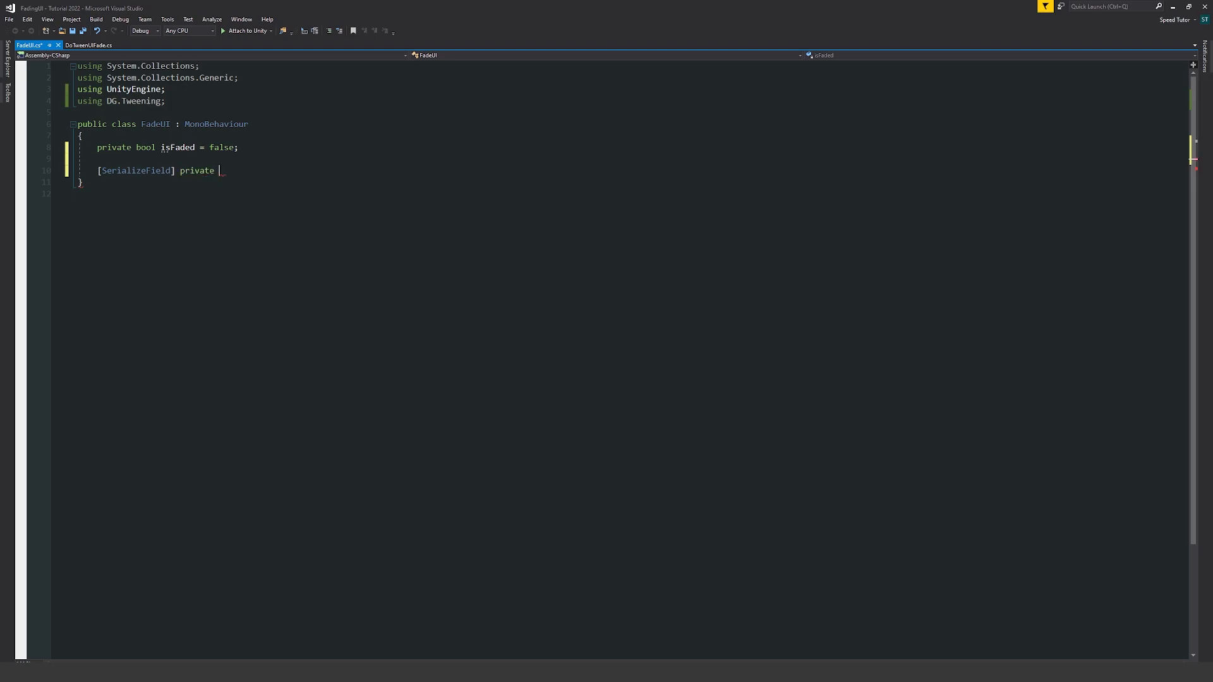
{"action": "type", "text": "Canvas"}
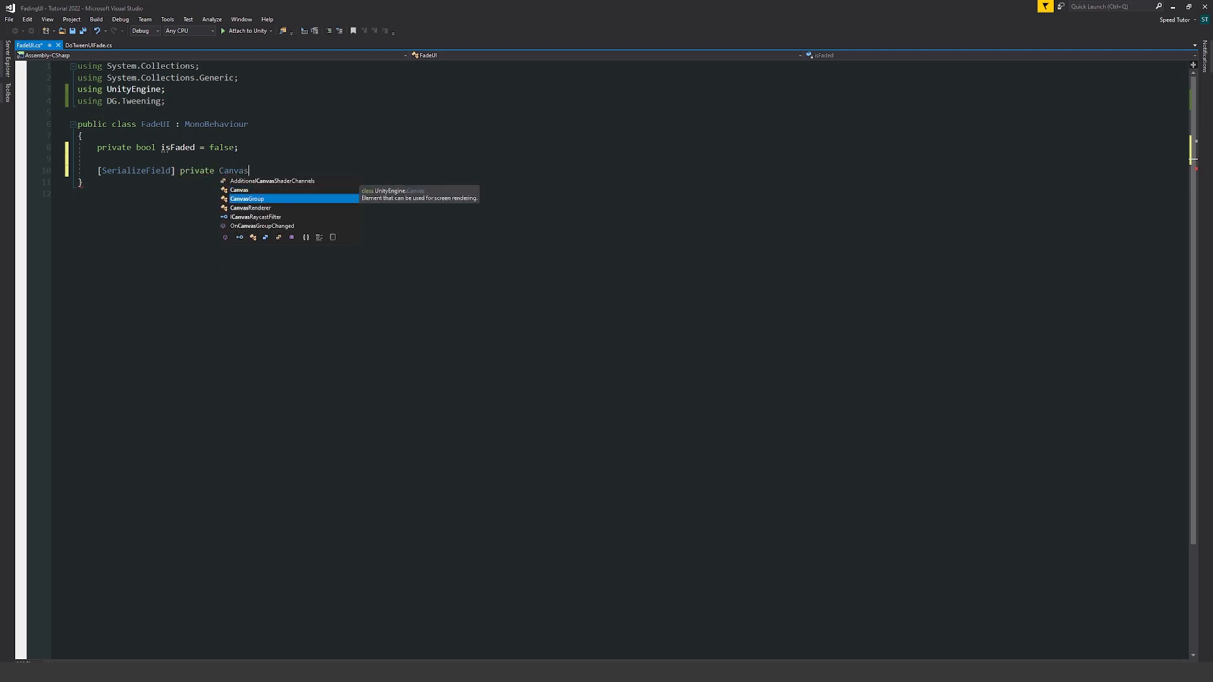
{"action": "type", "text": "Group my"}
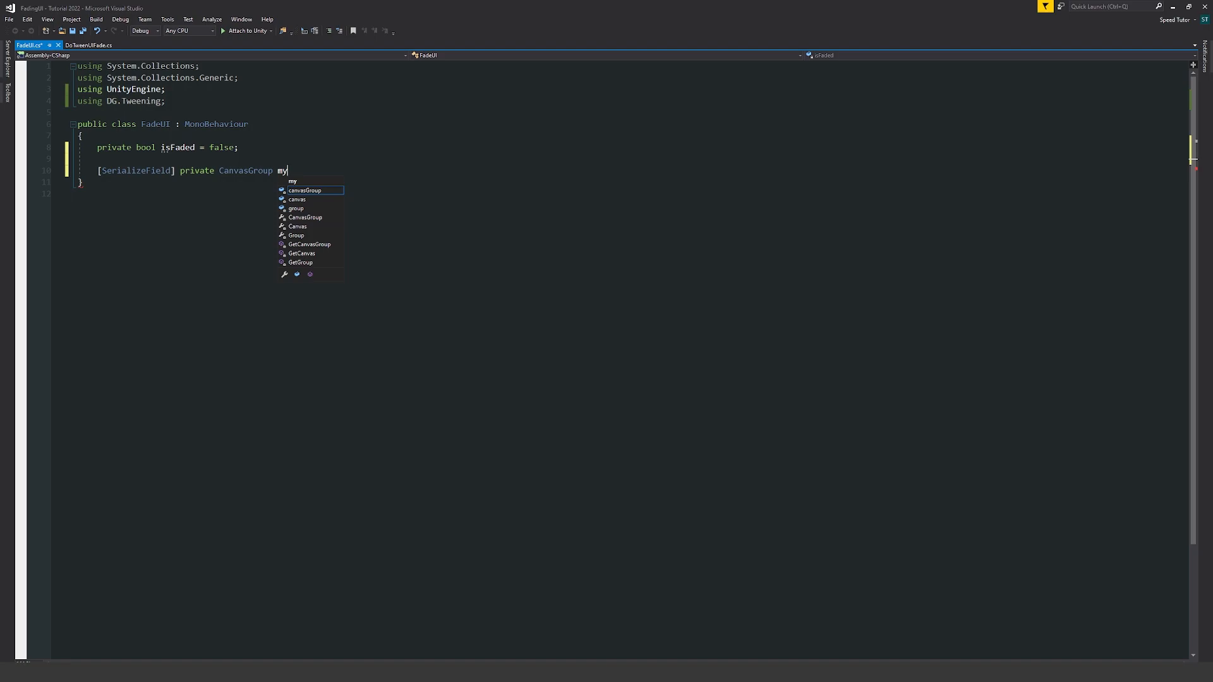
{"action": "type", "text": "FadingGroup;"}
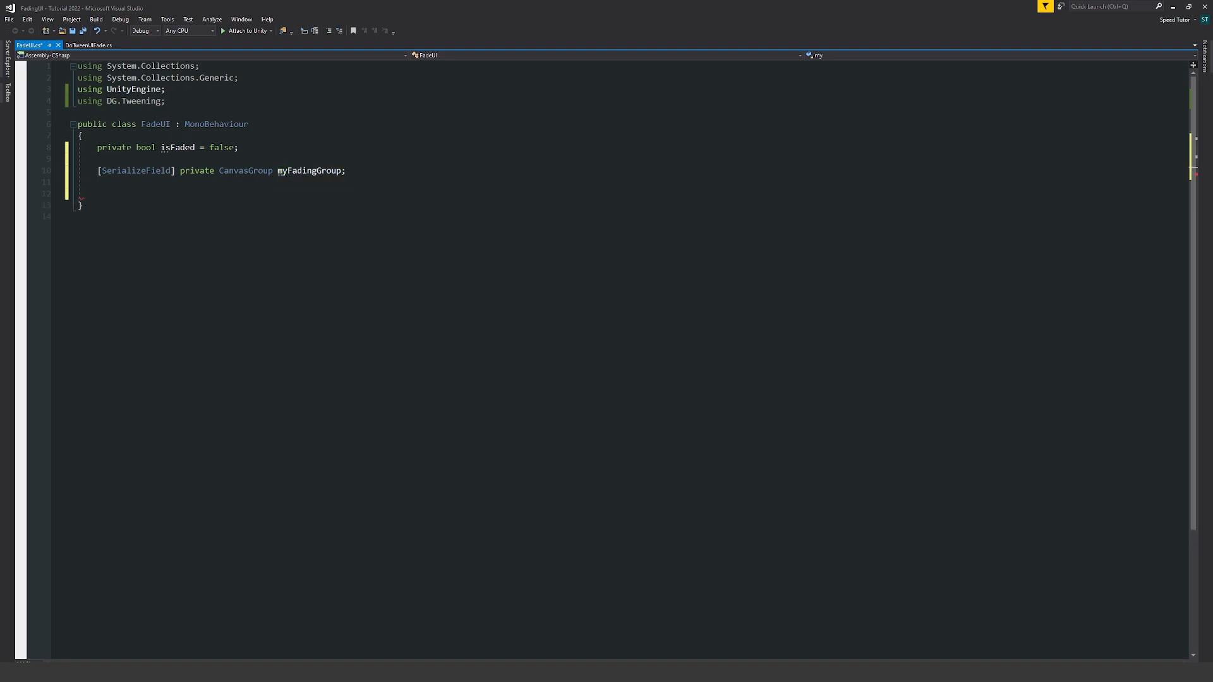
Add public void Fader() that toggles isFaded and begins an if(isFaded) branch
{"action": "type", "text": "public void"}
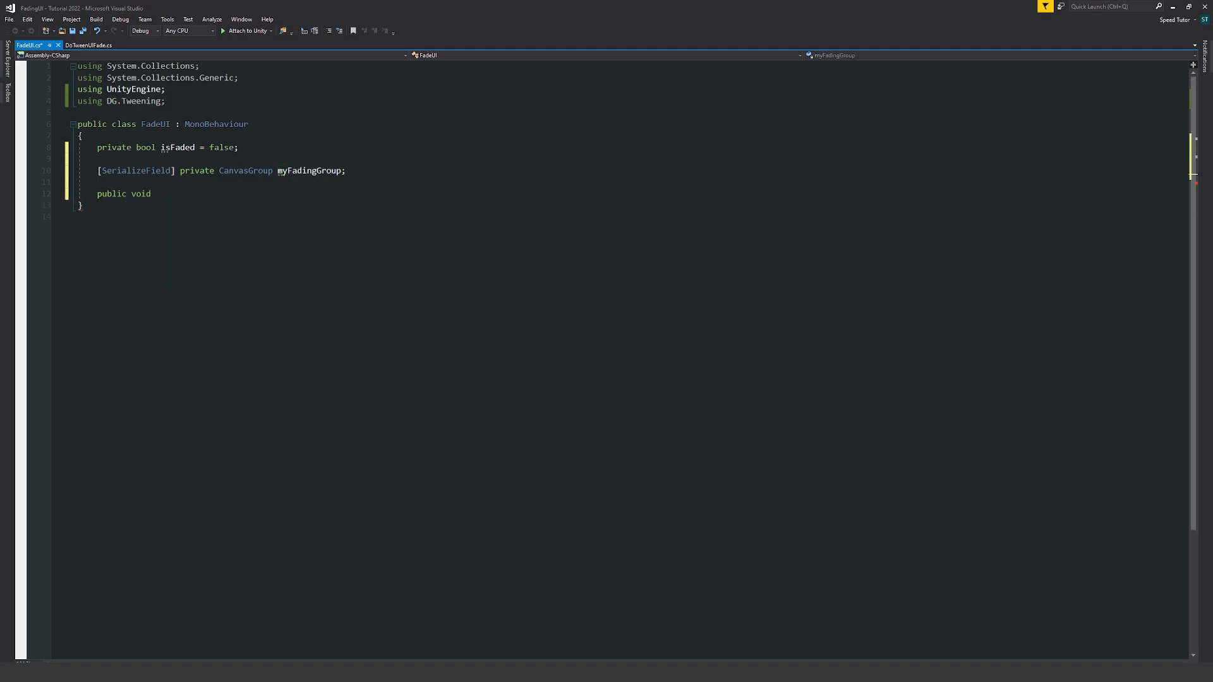
{"action": "type", "text": "Fader()"}
{"action": "type", "text": "{"}
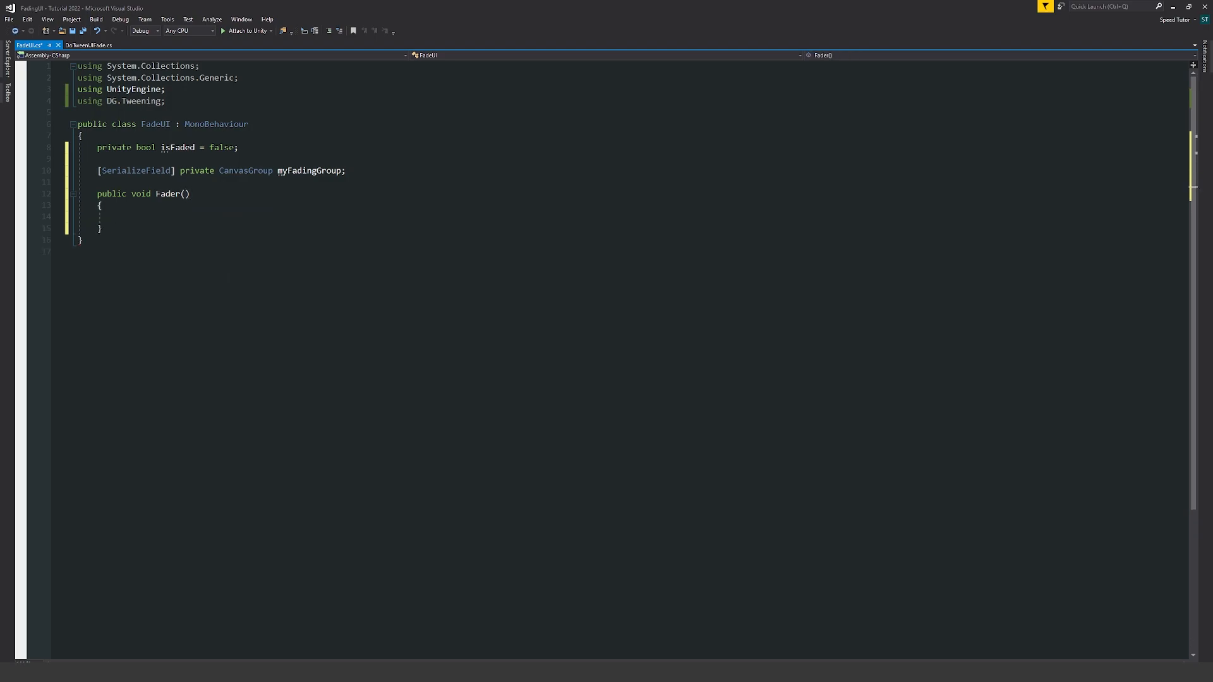
{"action": "type", "text": "isFaded"}
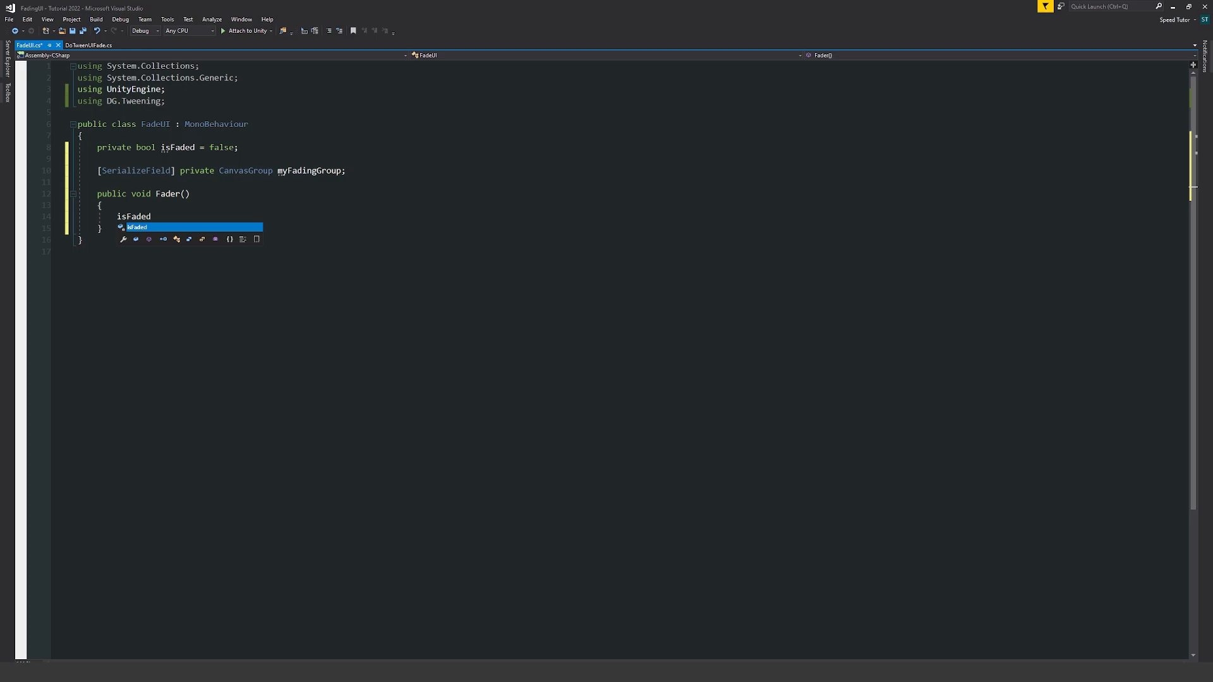
{"action": "type", "text": "= lisFaded;"}
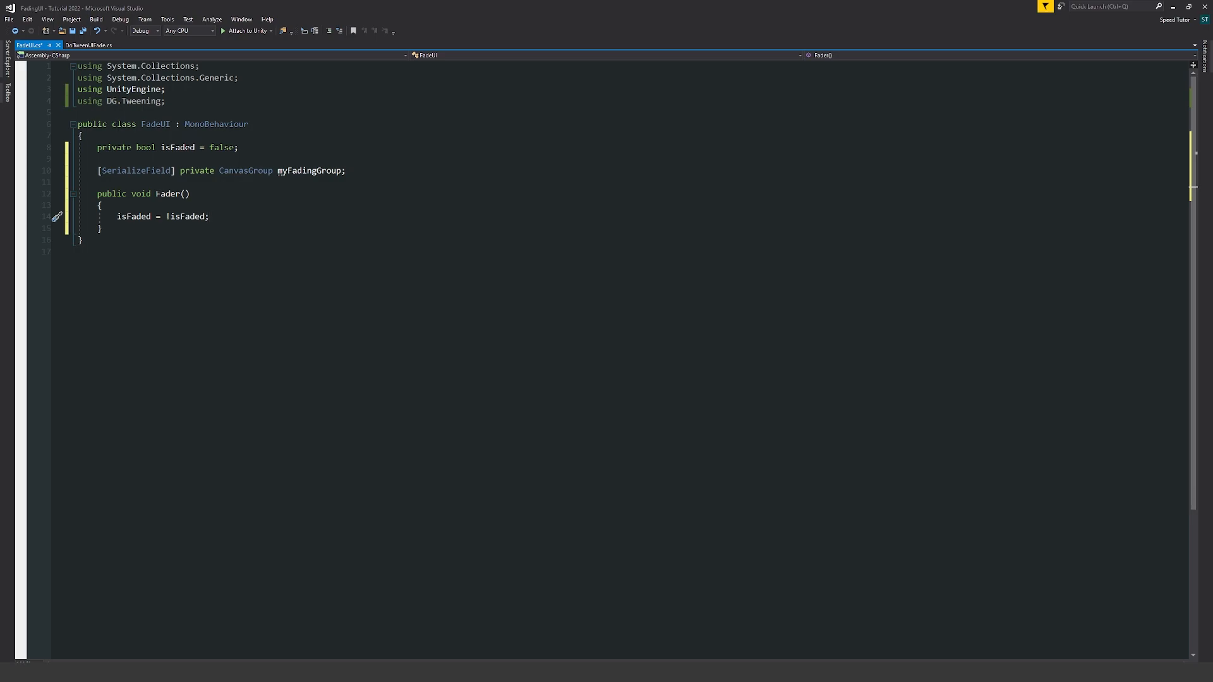
{"action": "key", "text": "enter"}
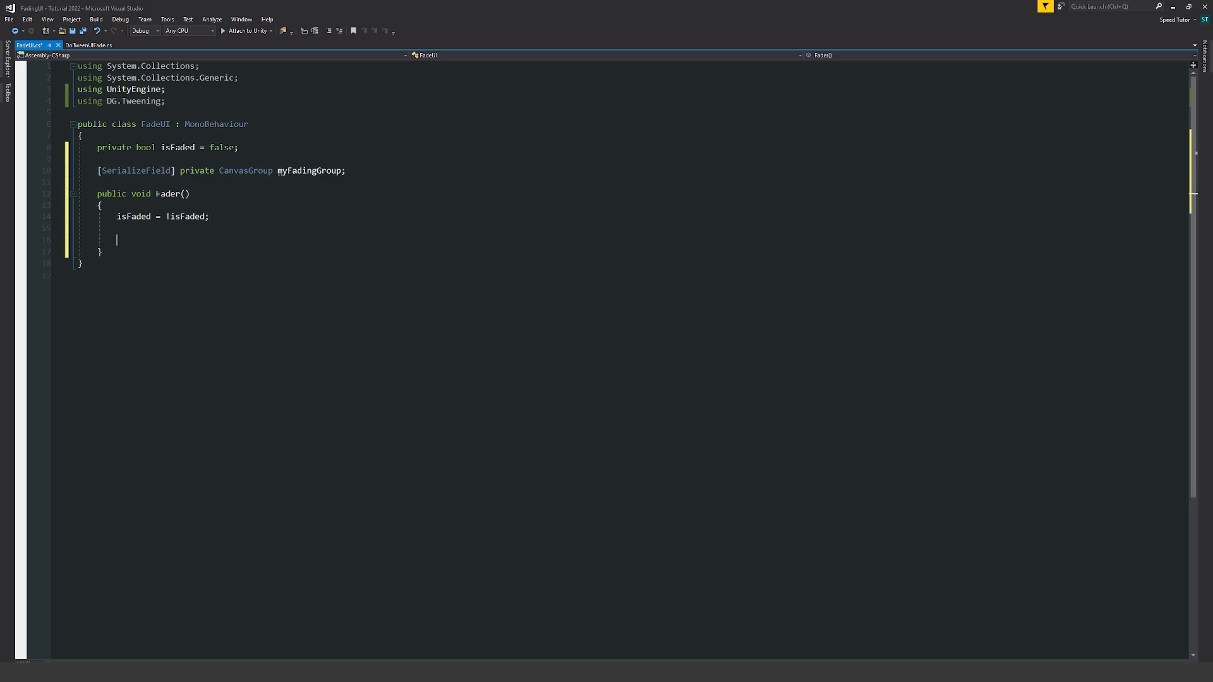
{"action": "type", "text": "if(isfd"}
{"action": "type", "text": "myFadingGroup.DOFade"}
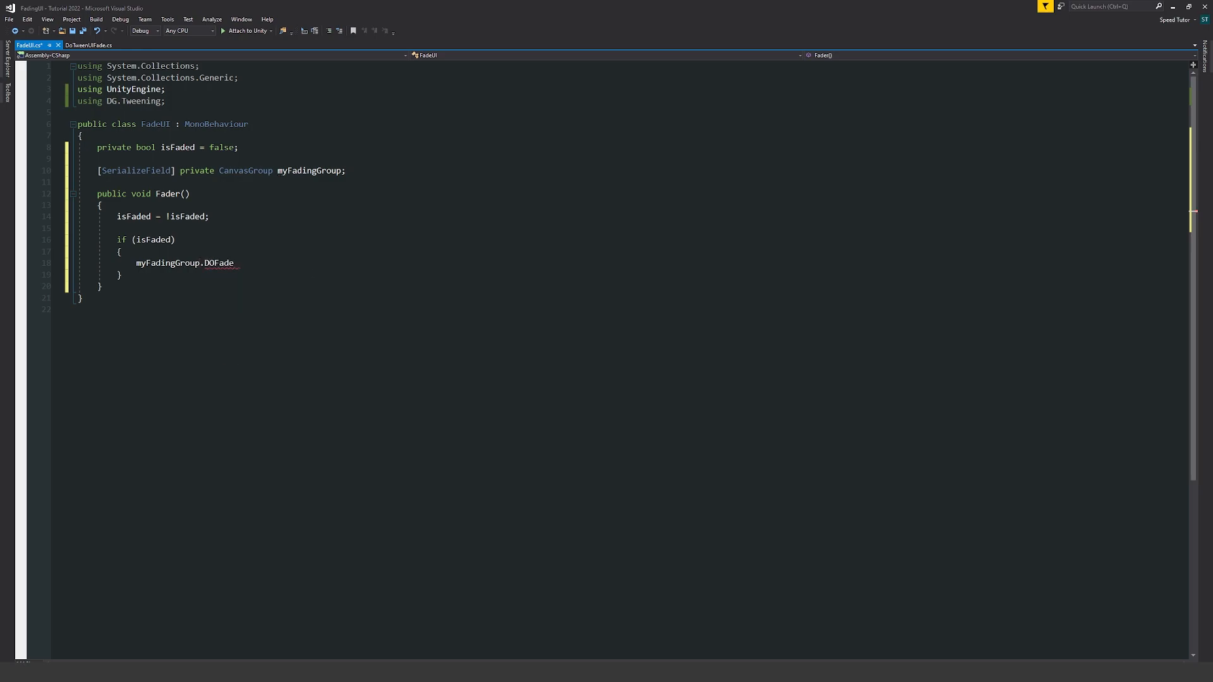
Fill the if/else with myFadingGroup.DOFade(0, 2) and DOFade(1, 2) calls
{"action": "type", "text": "("}
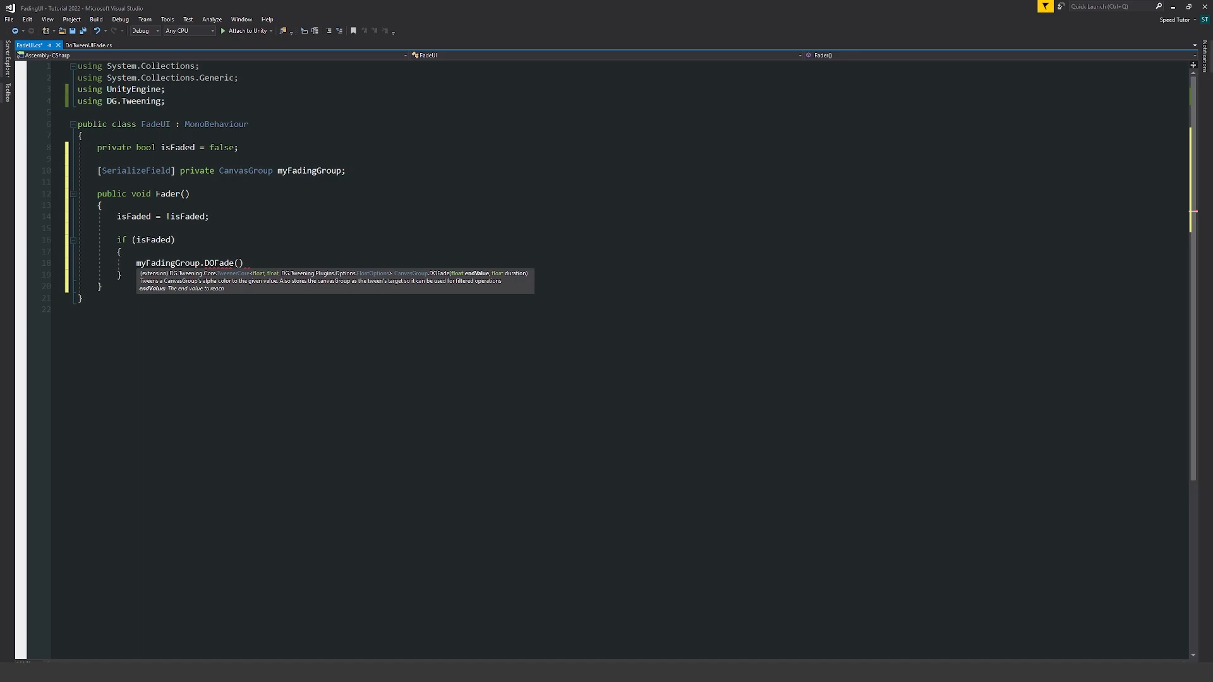
{"action": "type", "text": "0,"}
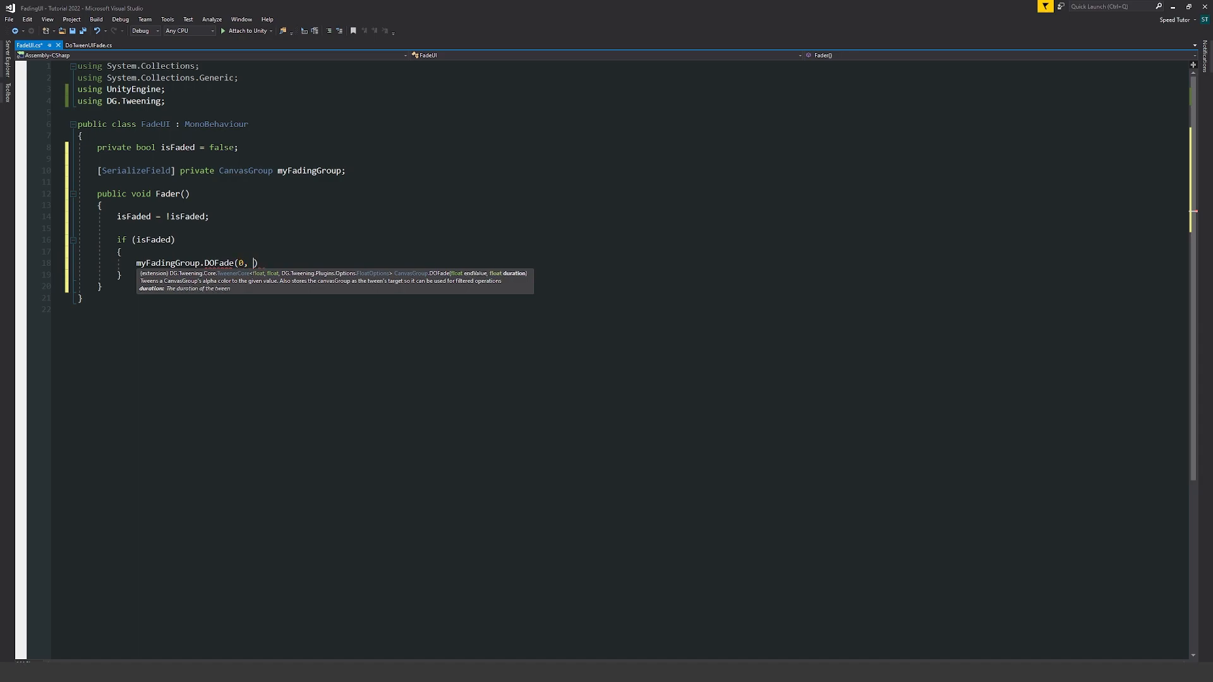
{"action": "type", "text": "2)"}
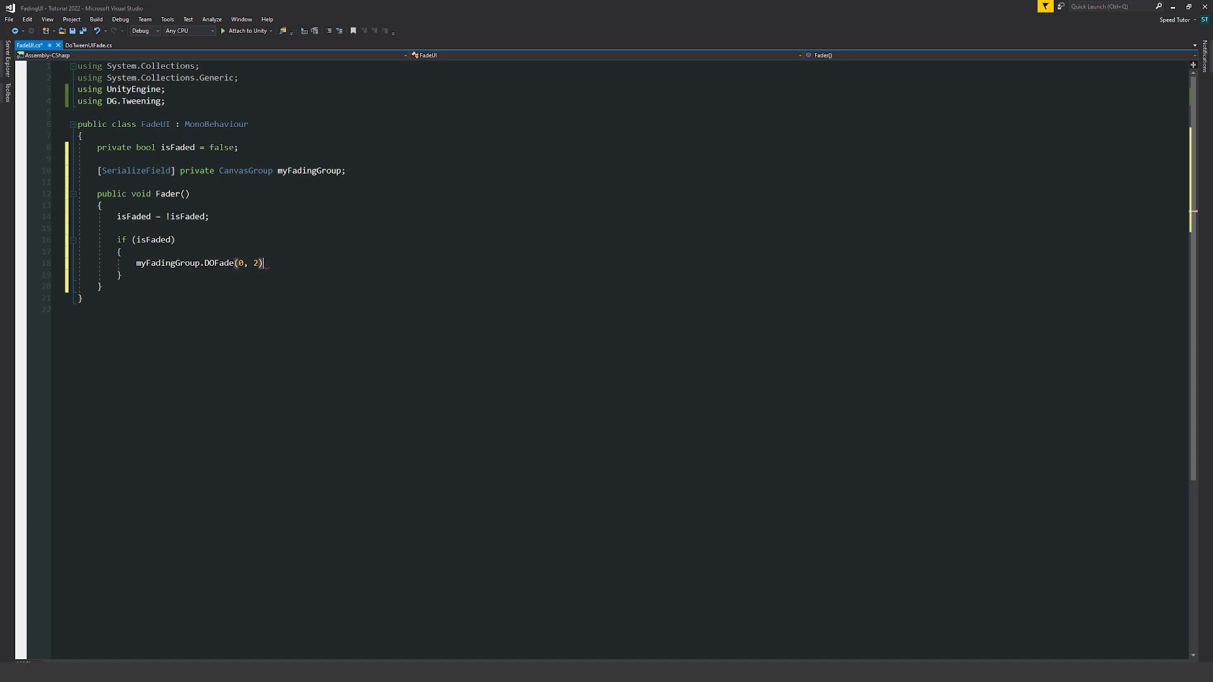
{"action": "type", "text": ";"}
{"action": "type", "text": "else"}
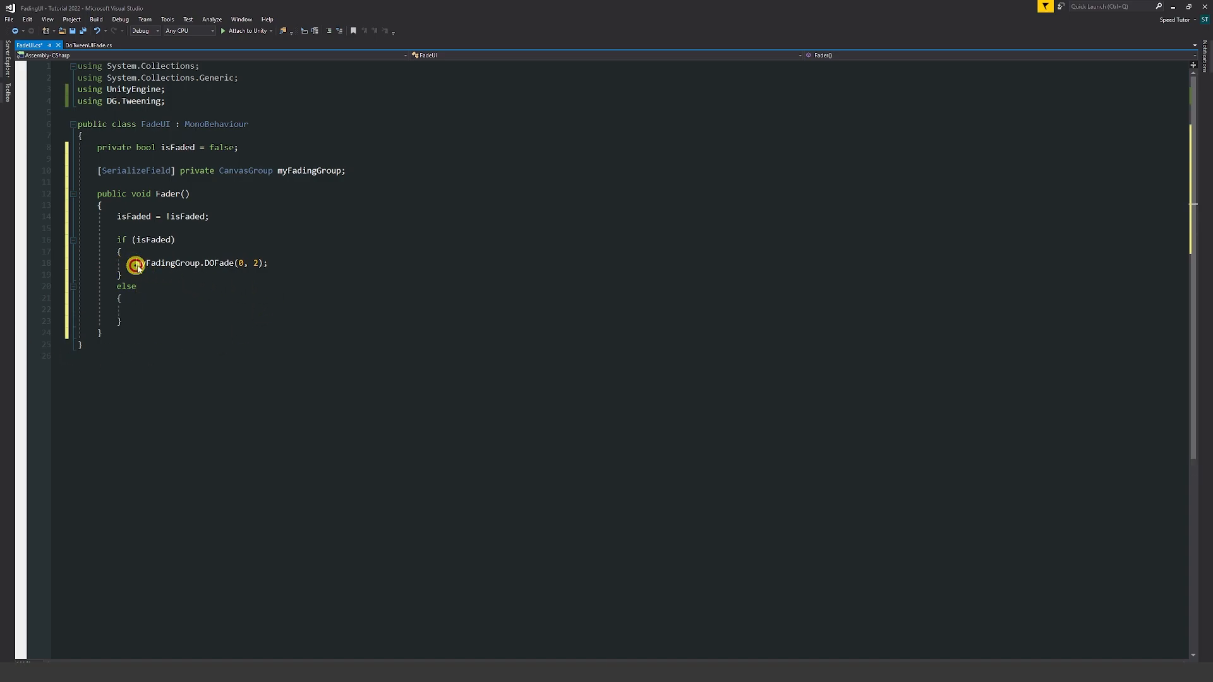
{"action": "type", "text": "myFadingGroup.DOFade(0, 2);"}
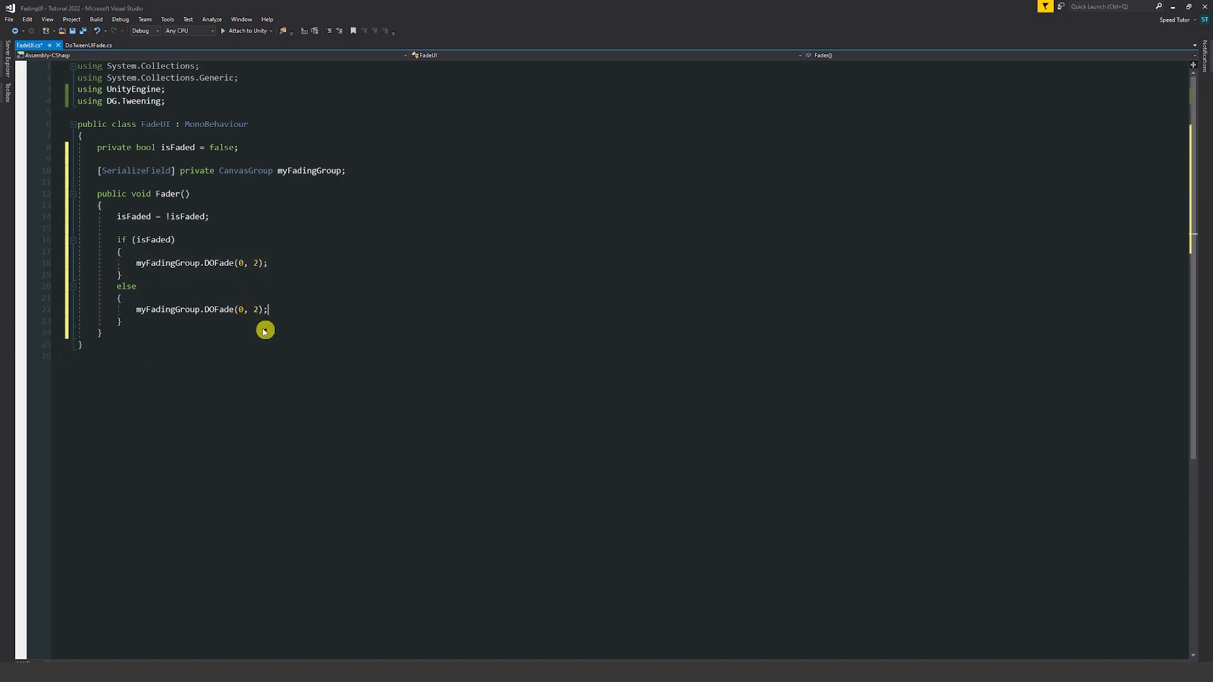
{"action": "type", "text": "1"}
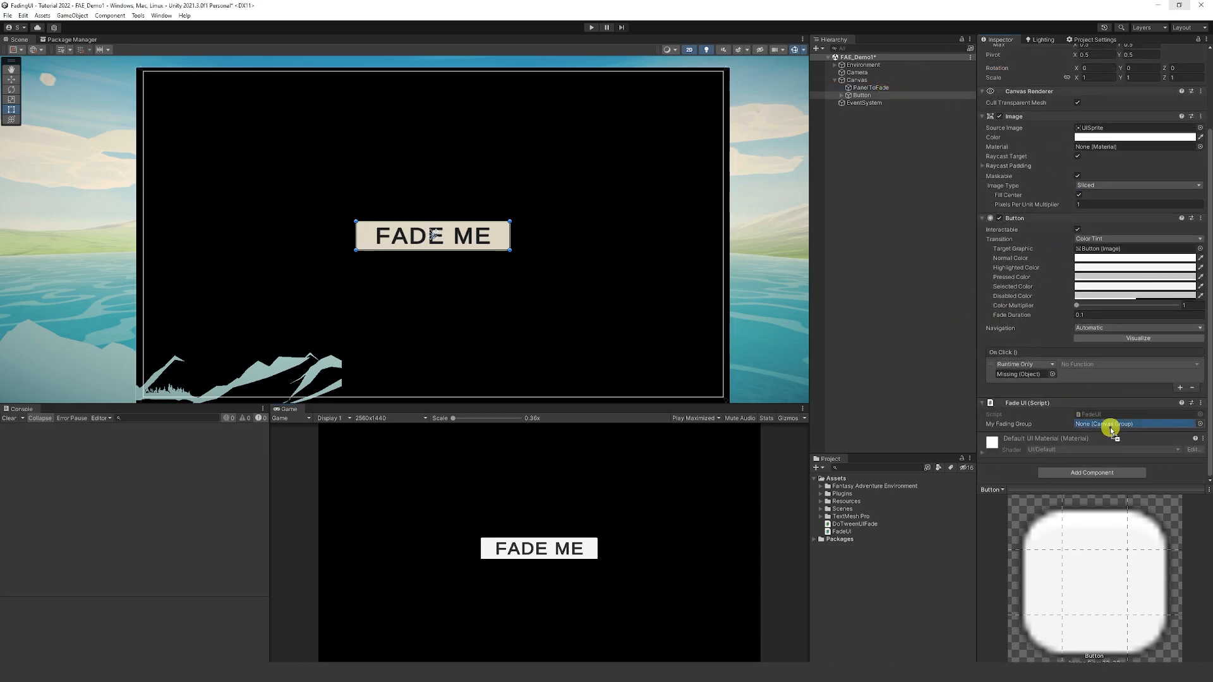
Hook the button to FadeUI.Fader, run the game and fade the panel out then back in
{"action": "left_click", "coordinate": [1112, 424]}
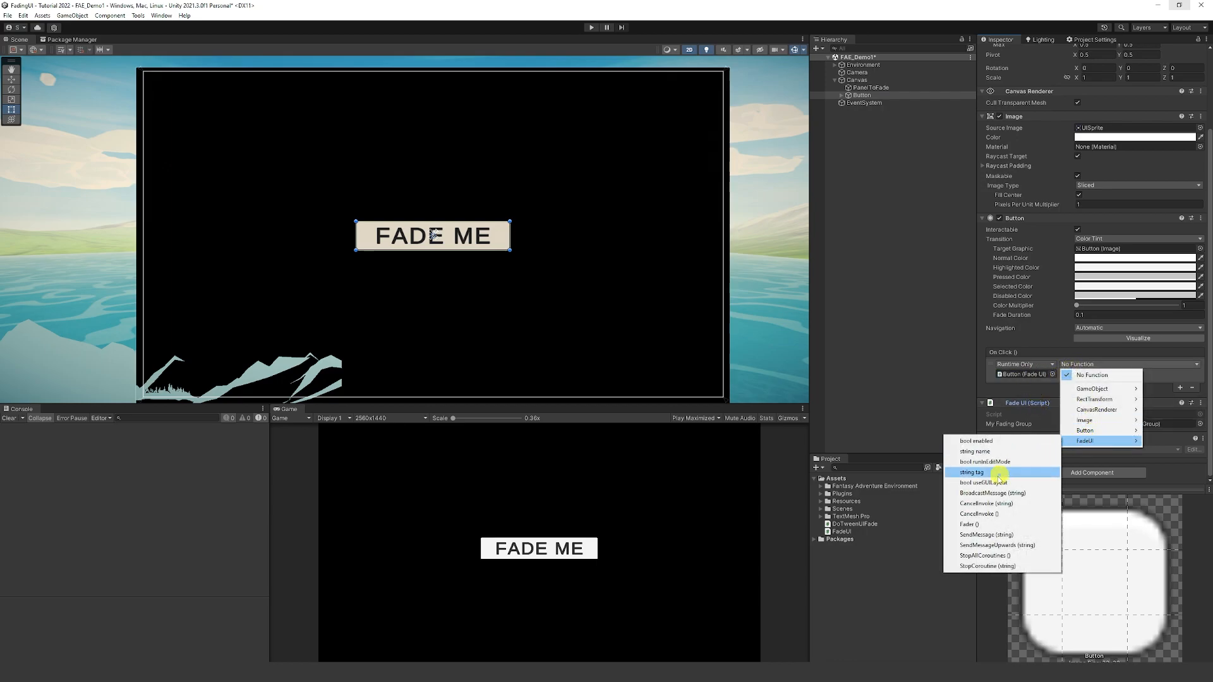
{"action": "left_click", "coordinate": [969, 523]}
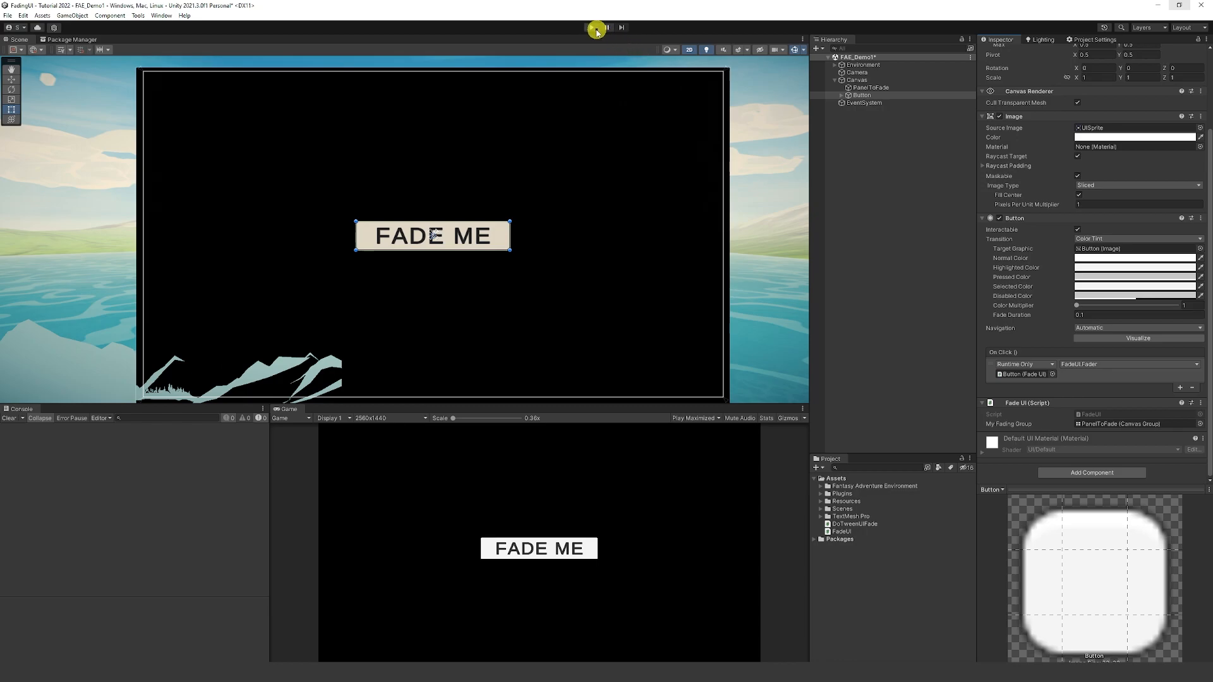
{"action": "left_click", "coordinate": [591, 26]}
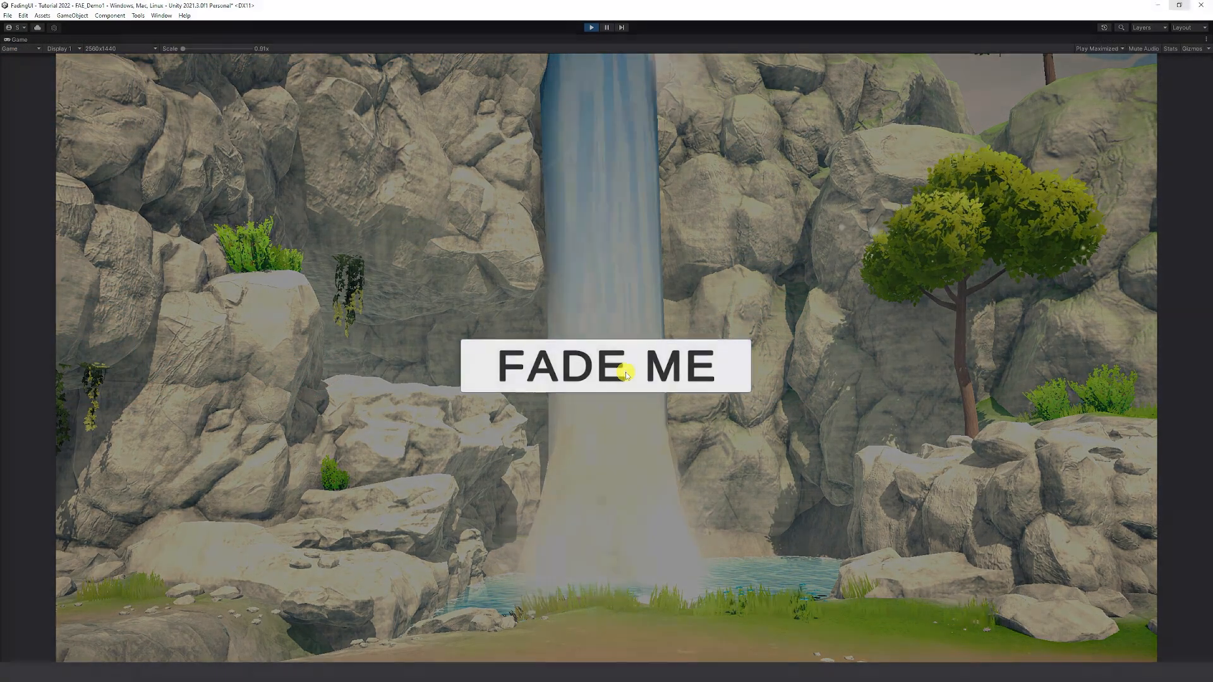
{"action": "left_click", "coordinate": [605, 366]}
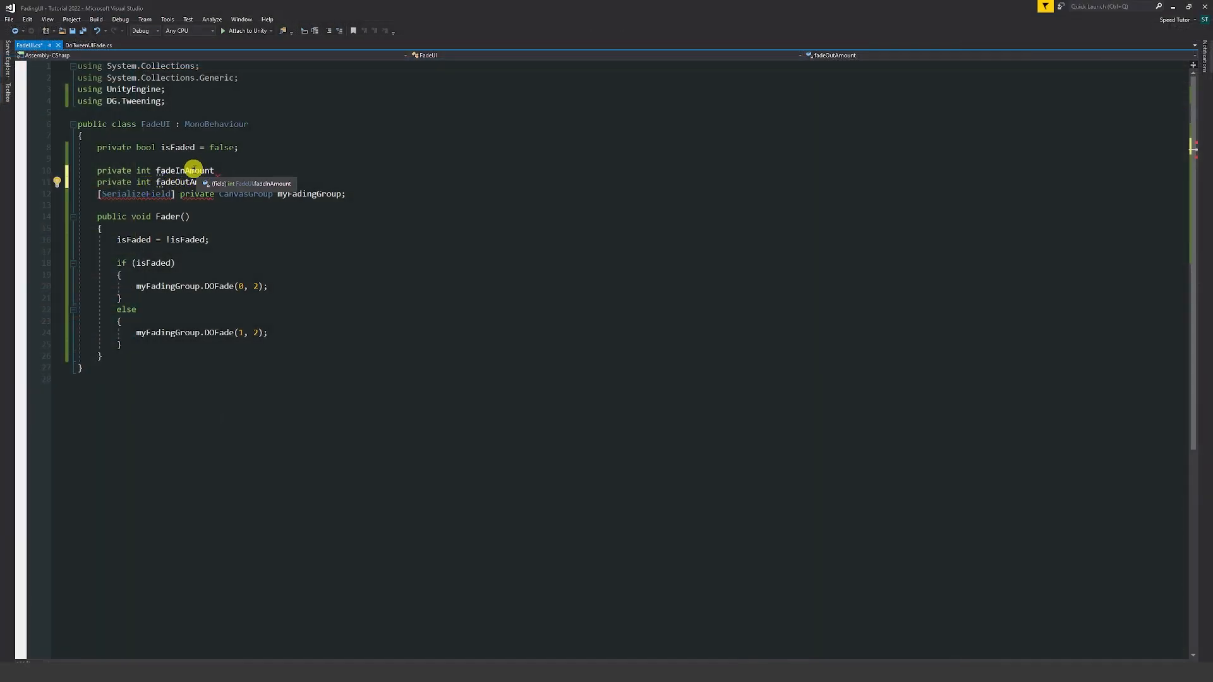
Assign fadeInAmount = 0 and fadeOutAmount = 1 for the DOFade calls
{"action": "double_click", "coordinate": [185, 171]}
{"action": "type", "text": " ="}
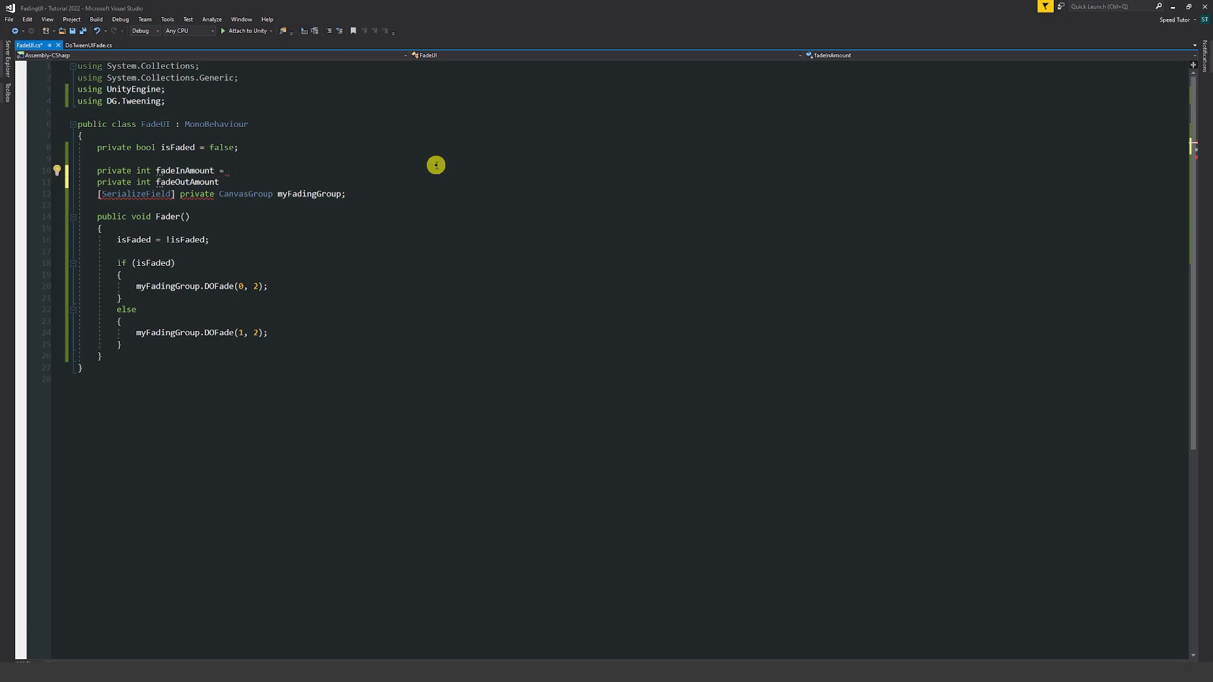
{"action": "type", "text": "0;"}
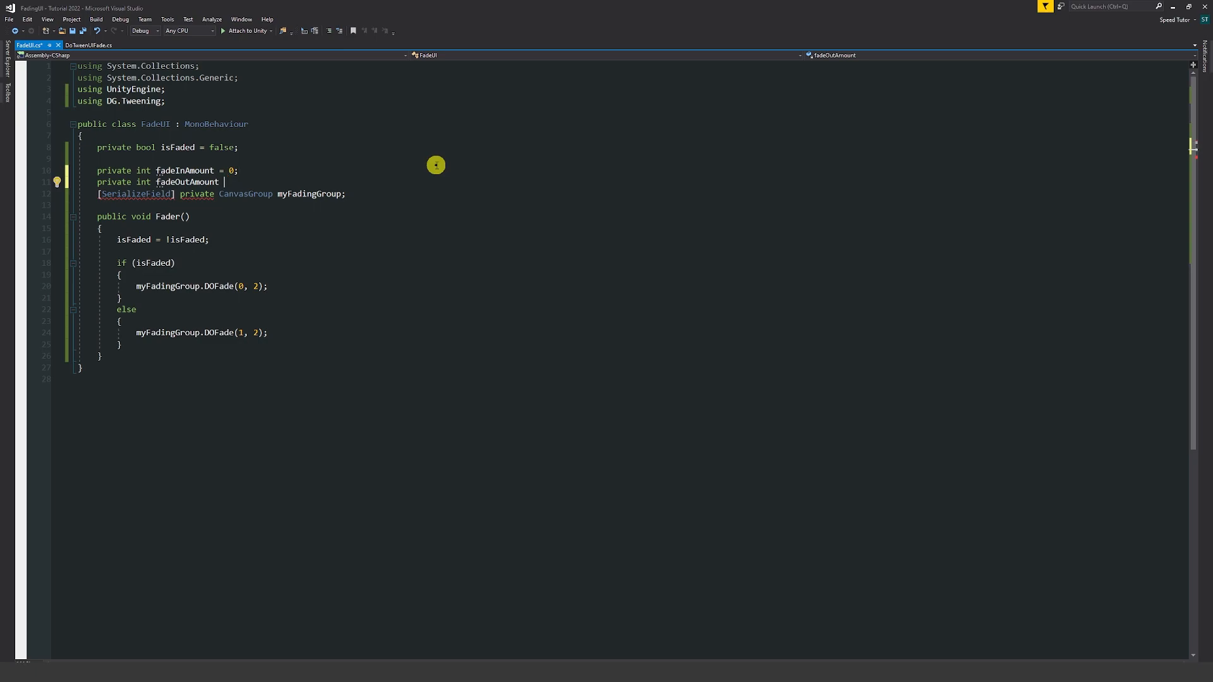
{"action": "type", "text": "="}
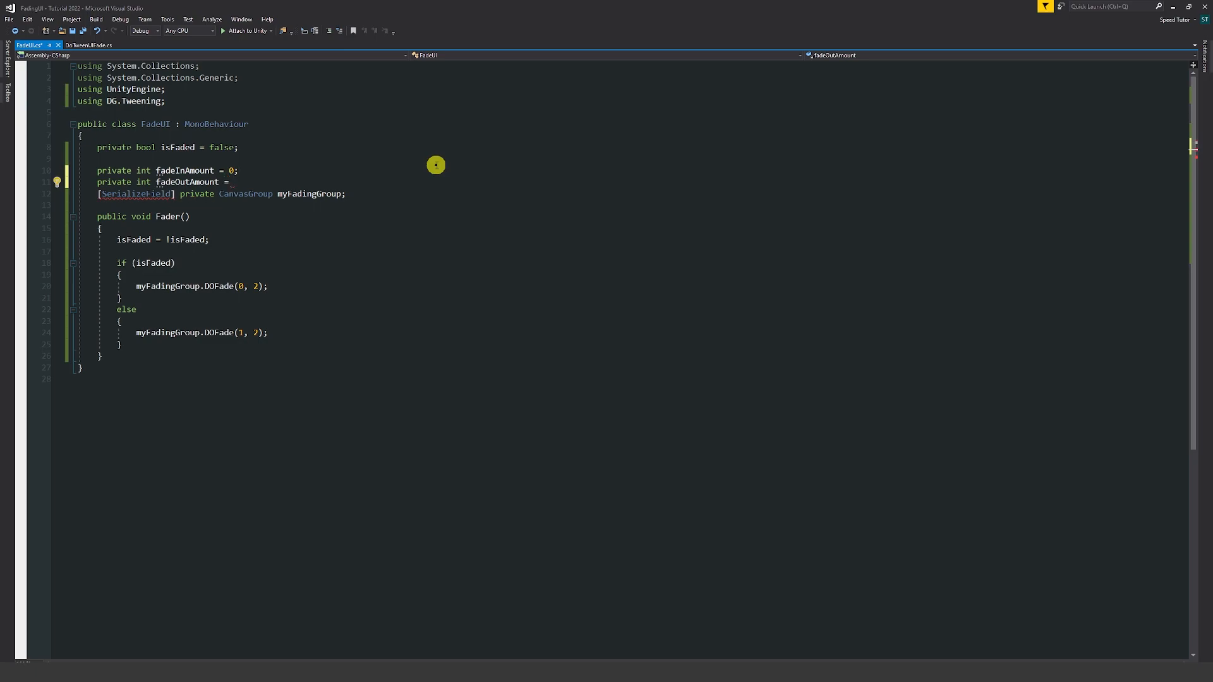
{"action": "type", "text": "1;"}
{"action": "left_click", "coordinate": [204, 285]}
{"action": "type", "text": "fadeInAmount"}
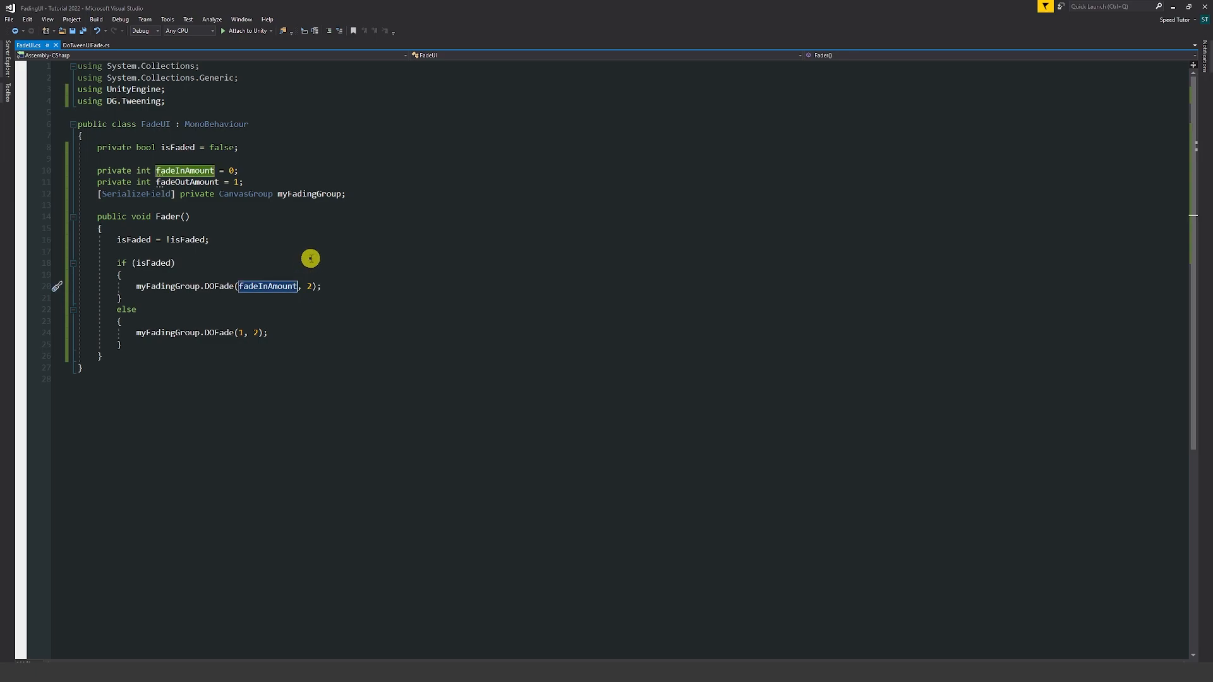
{"action": "mouse_move", "coordinate": [197, 177]}
{"action": "type", "text": "fadeOutAmount"}
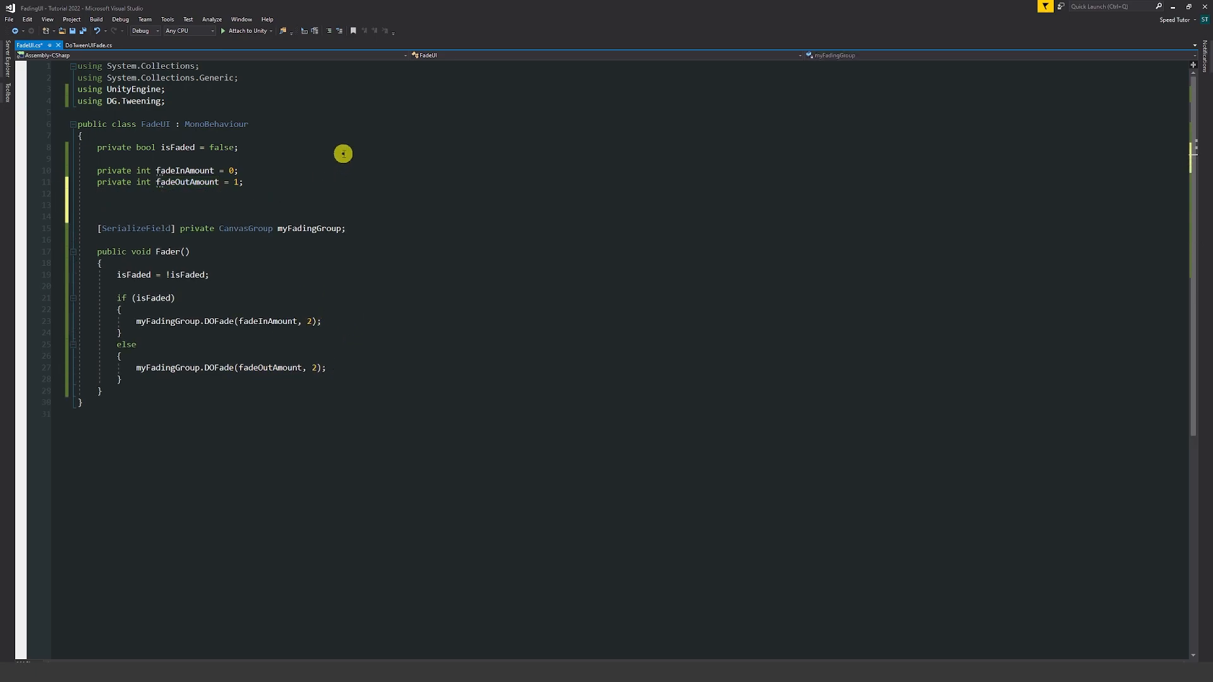
Declare a [SerializeField] private float fadeInDuration = 2
{"action": "type", "text": "[SerializeField]"}
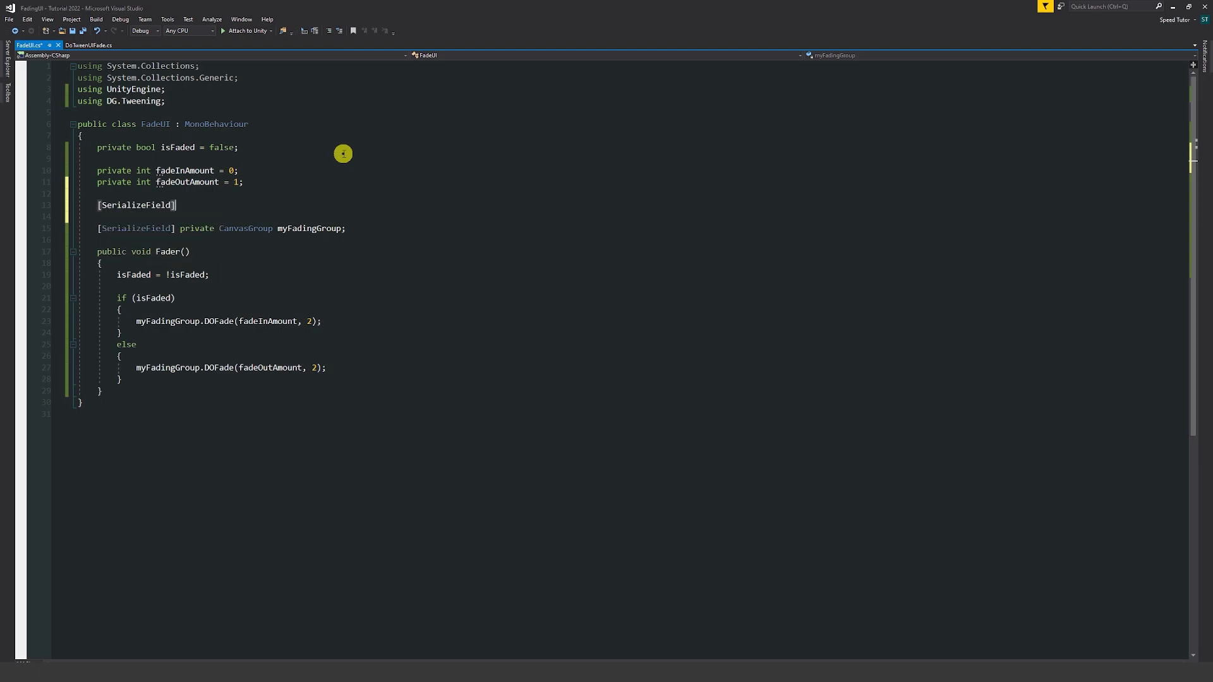
{"action": "type", "text": "private"}
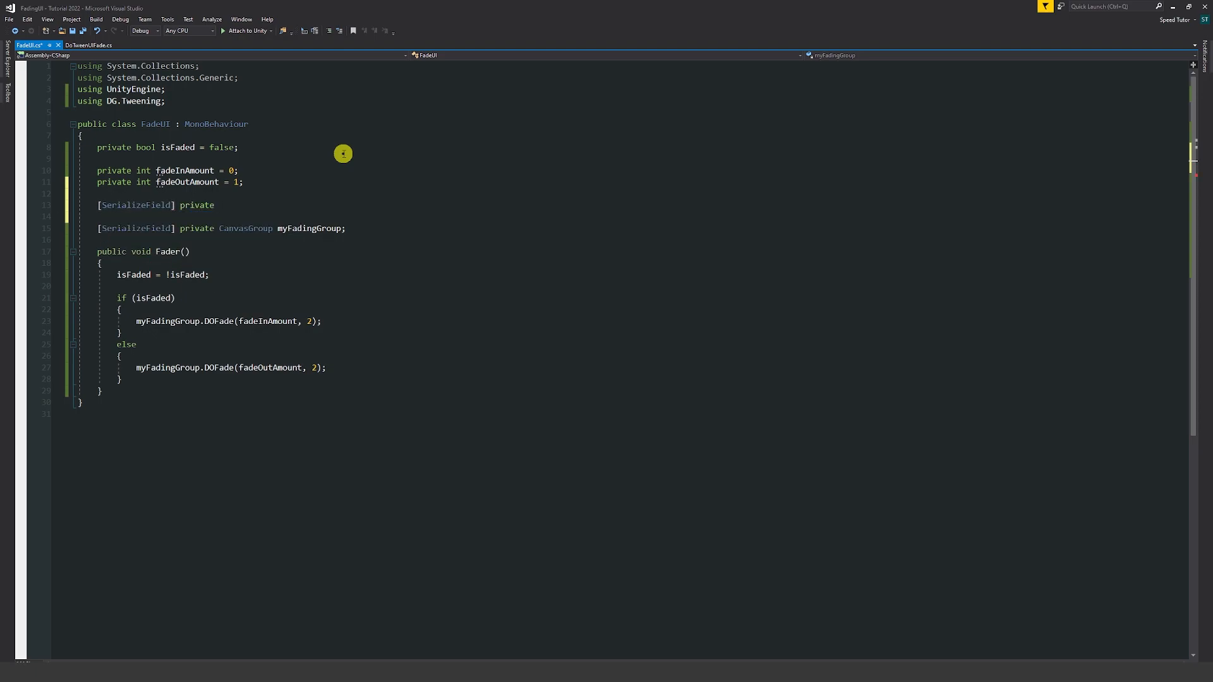
{"action": "type", "text": "float fadeIn"}
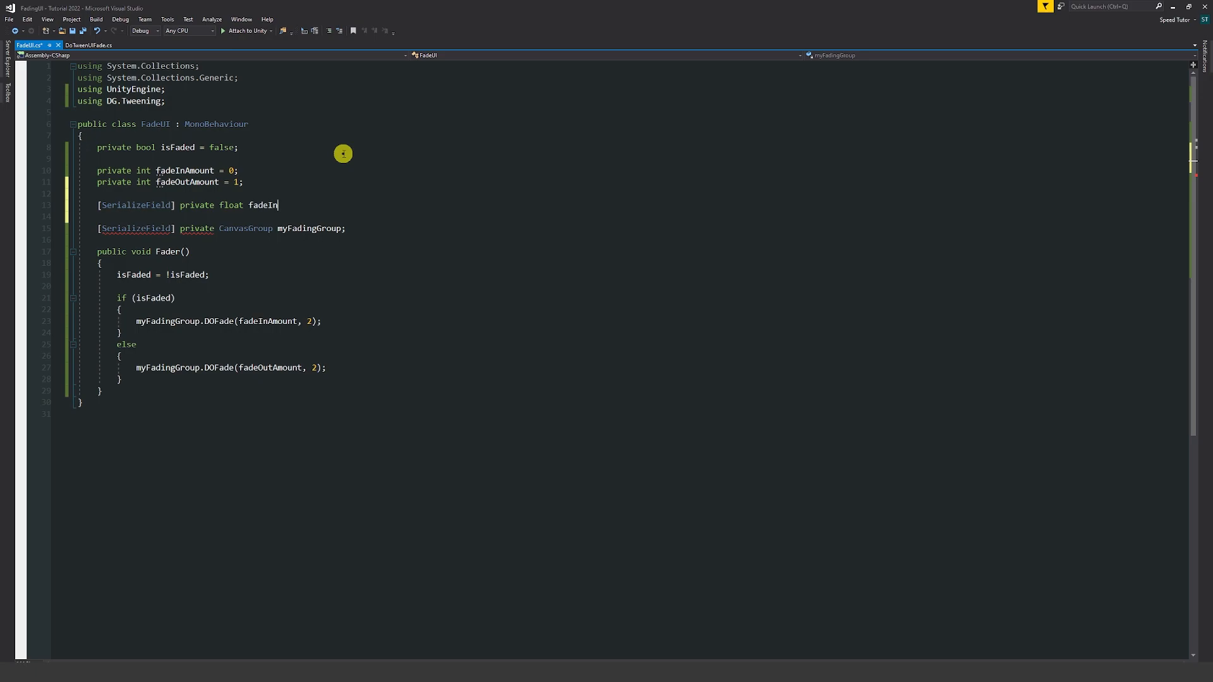
{"action": "type", "text": "Duration ="}
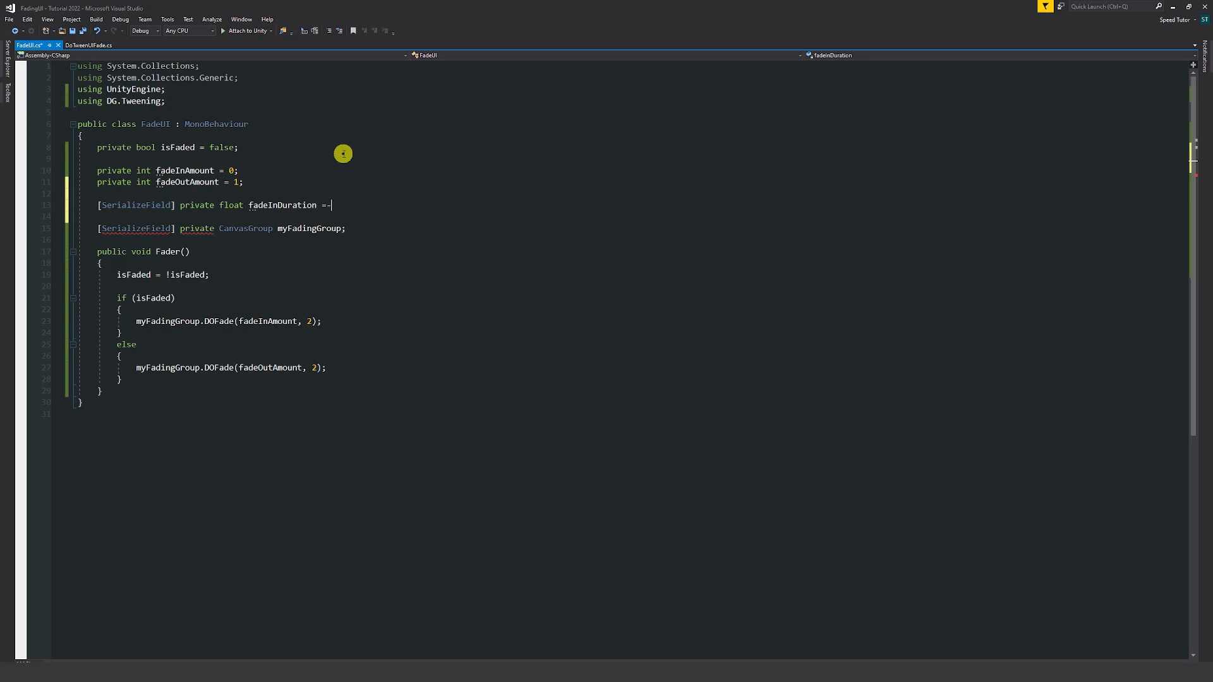
{"action": "type", "text": "2;"}
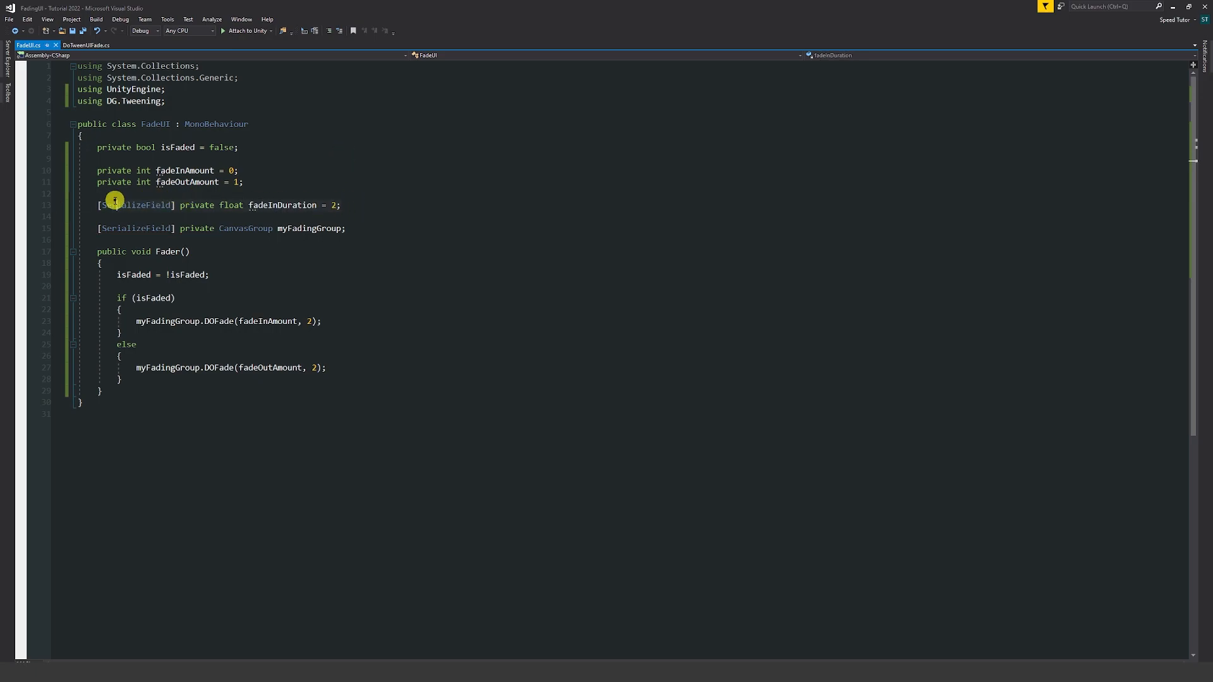
{"action": "mouse_move", "coordinate": [374, 202]}
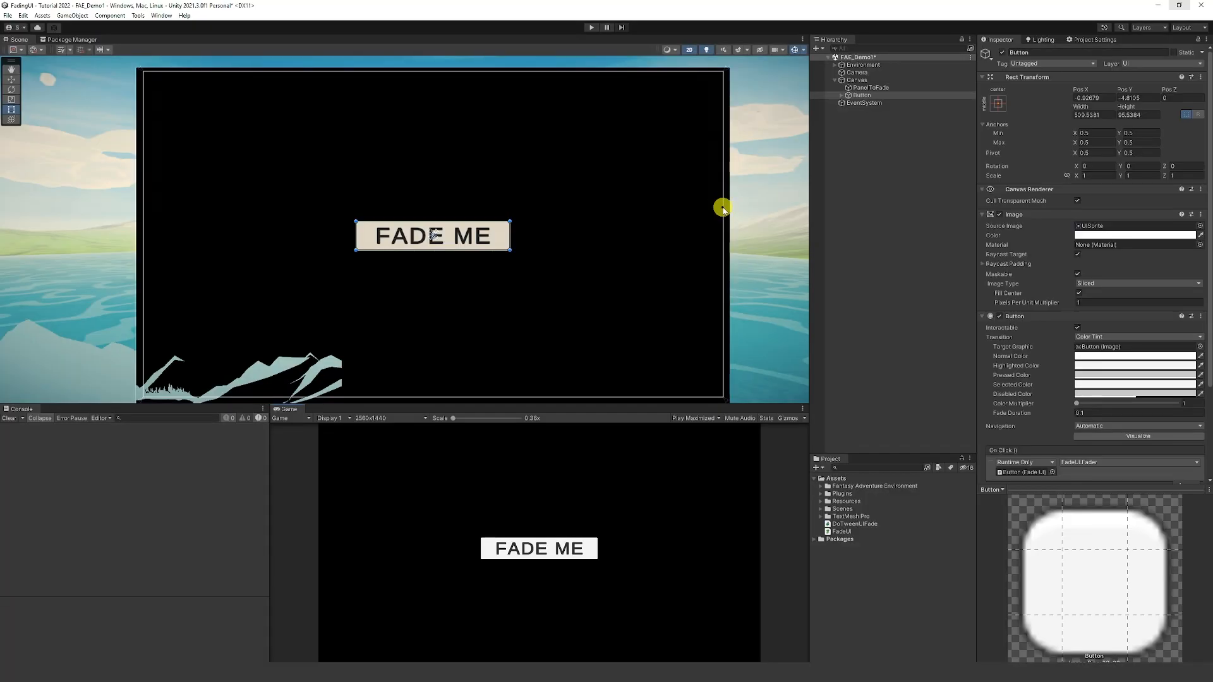
{"action": "mouse_move", "coordinate": [885, 313]}
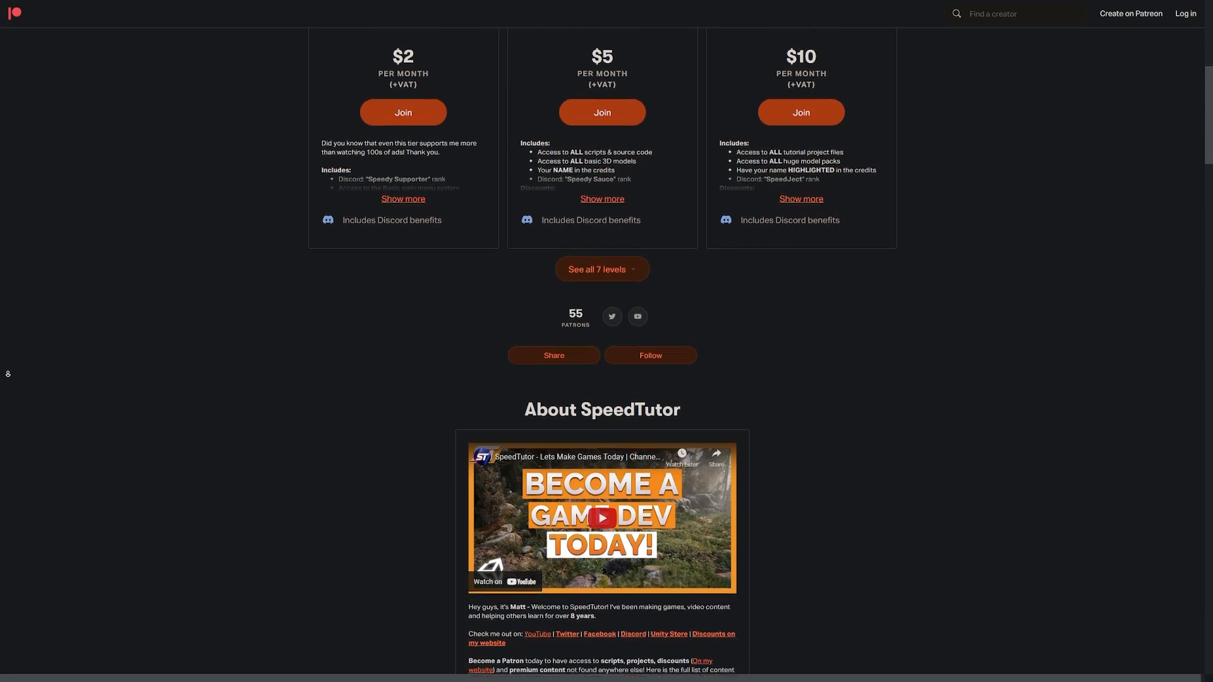
Scroll down the SpeedTutor Patreon page past membership tiers to locked posts like Falling Leaves
{"action": "scroll", "scroll_direction": "down", "scroll_amount": 3}
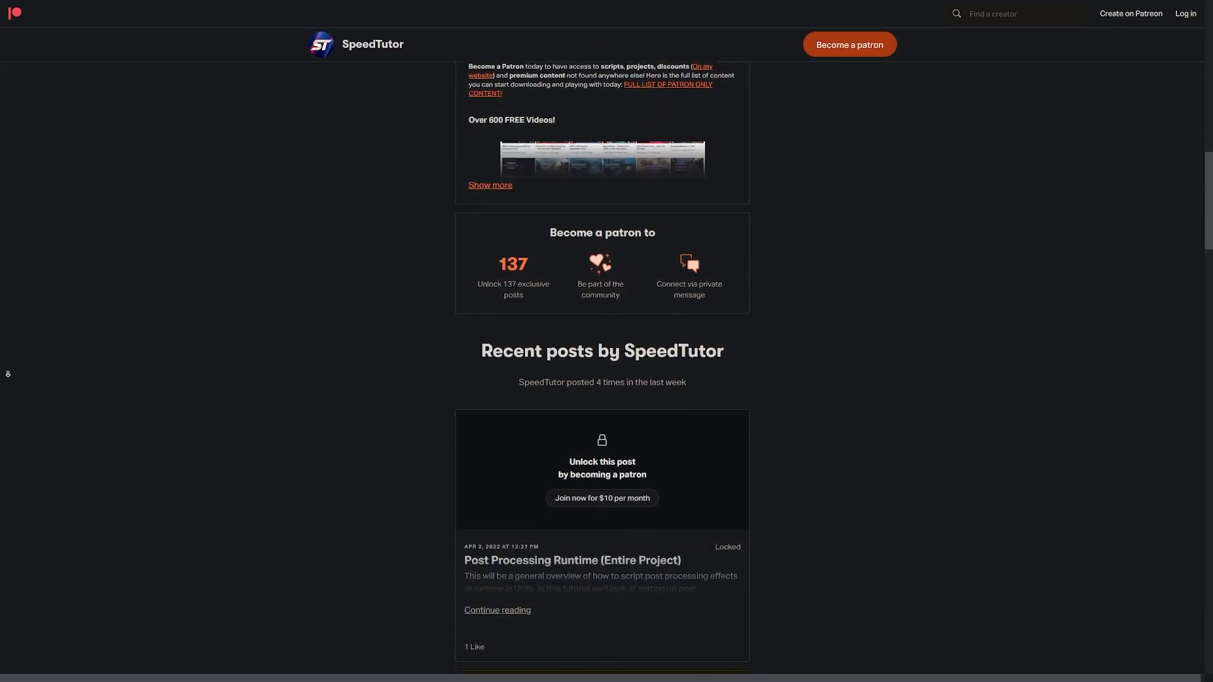
{"action": "scroll", "scroll_direction": "down", "scroll_amount": 3}
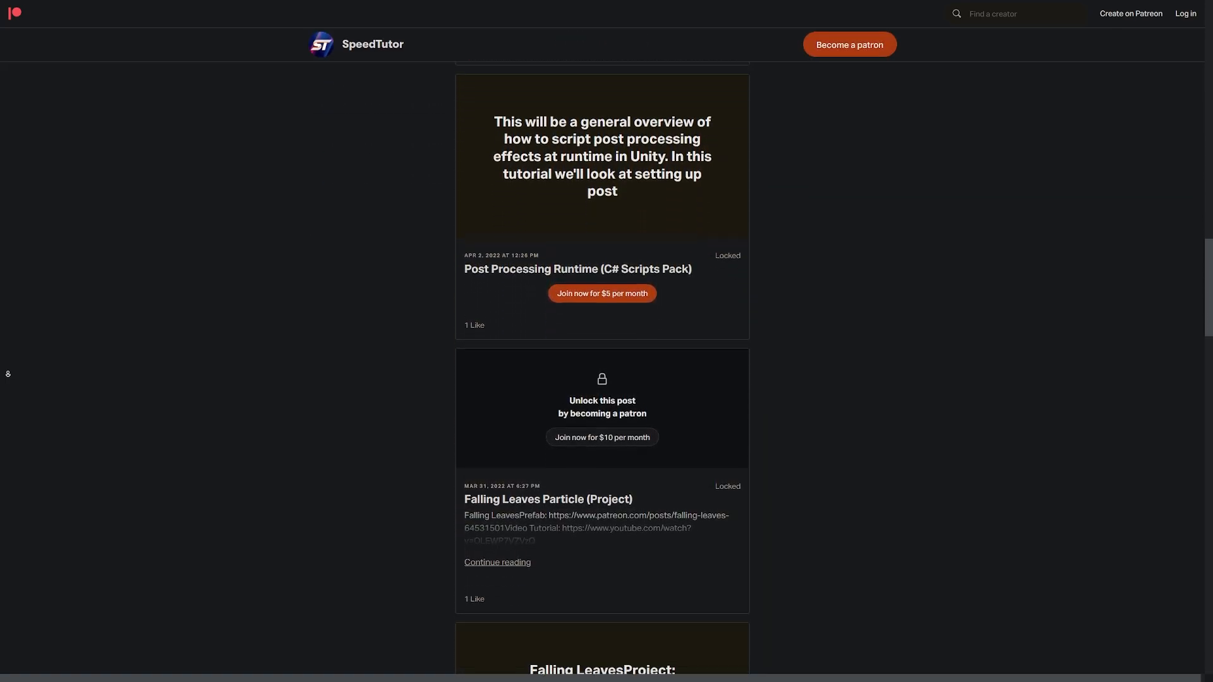
{"action": "scroll", "scroll_direction": "down", "scroll_amount": 3}
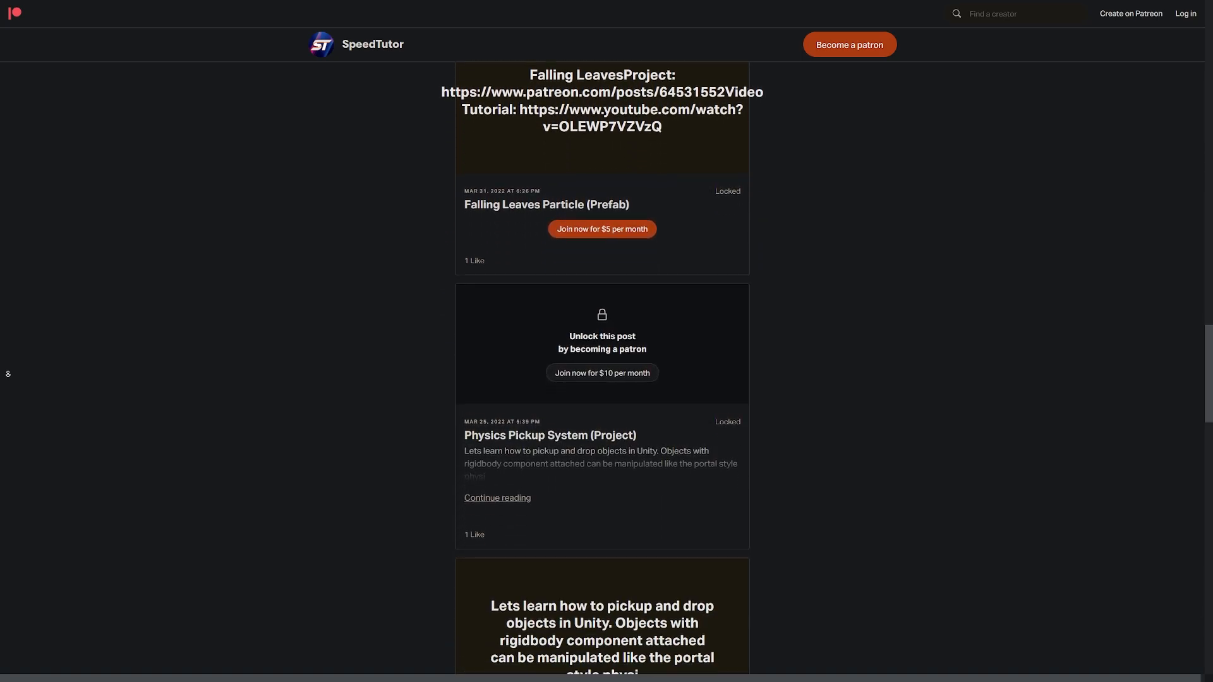
{"action": "scroll", "scroll_direction": "down", "scroll_amount": 3}
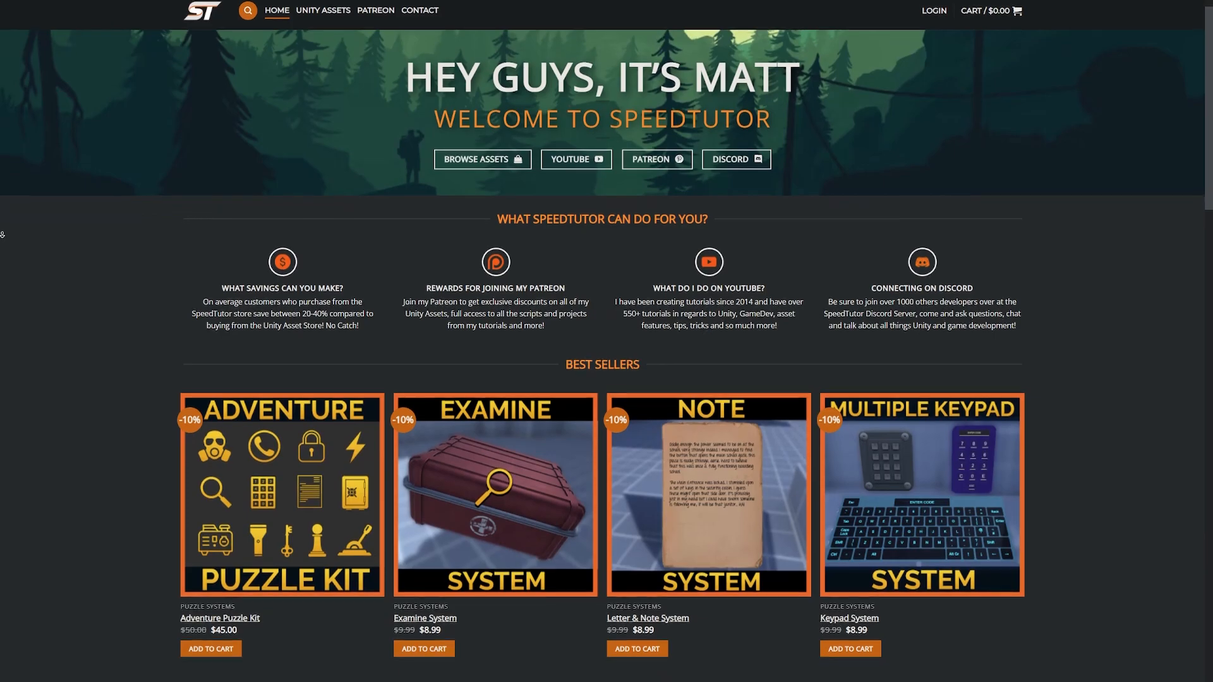
Scroll the SpeedTutor website home page down to Best Sellers and Unity Assets – Puzzle Systems
{"action": "scroll", "scroll_direction": "down", "scroll_amount": 3}
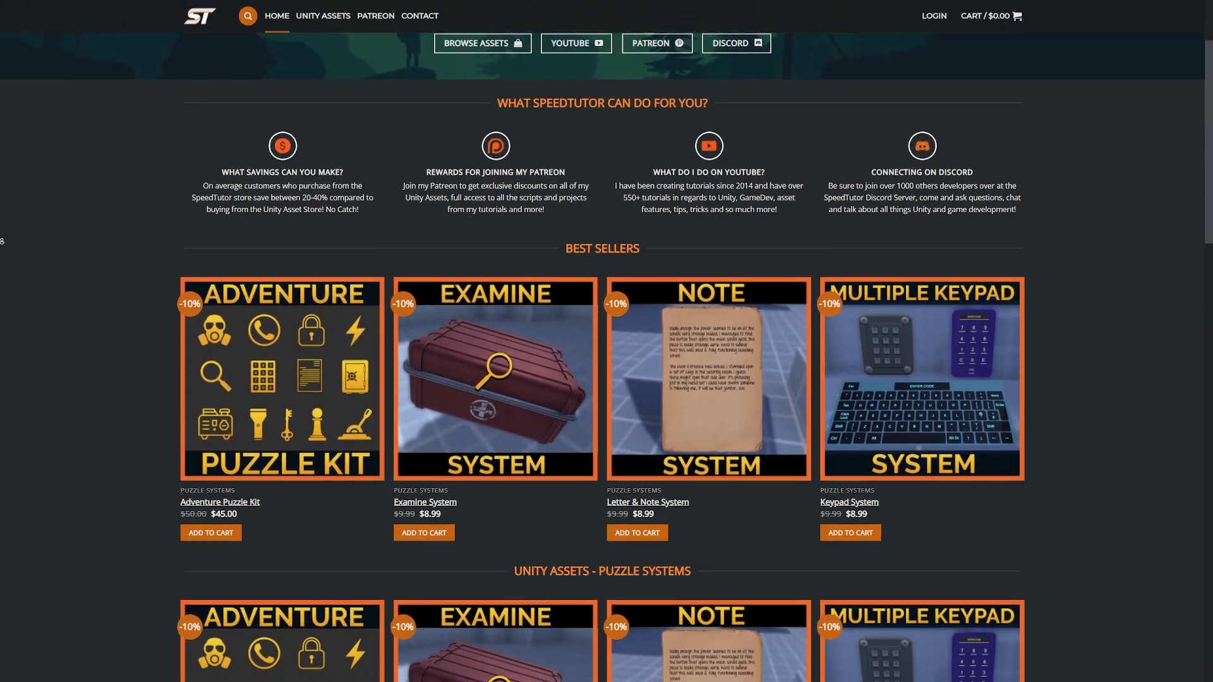
{"action": "scroll", "scroll_direction": "down", "scroll_amount": 3}
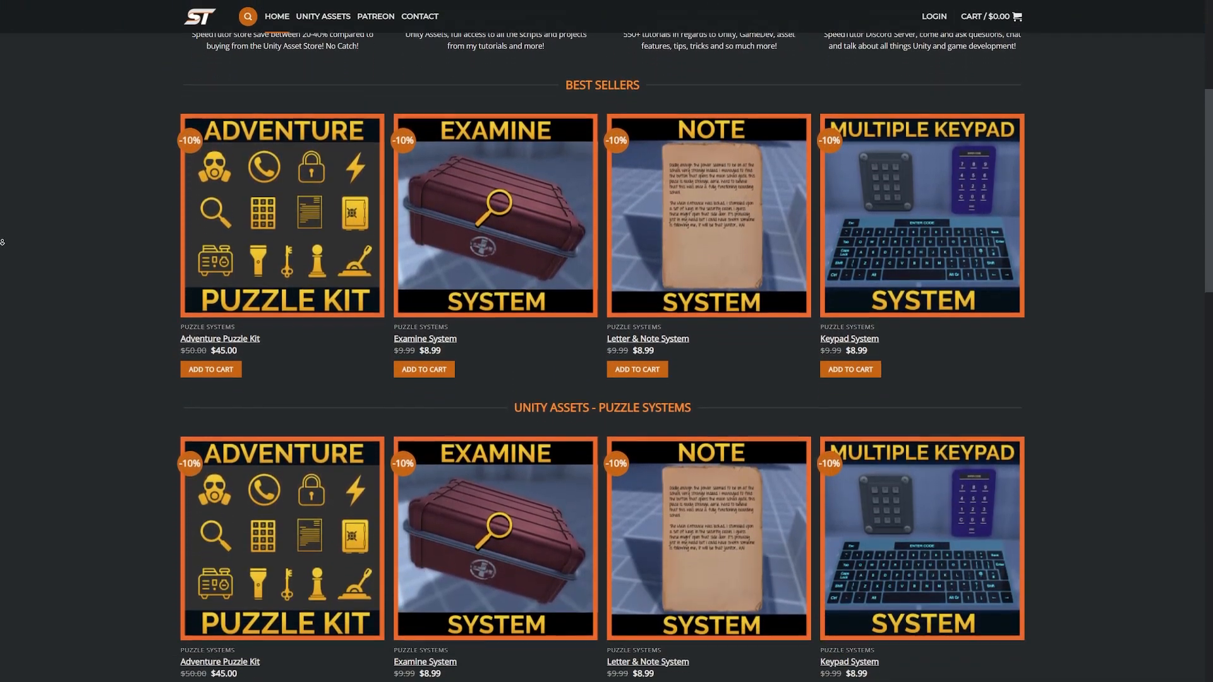